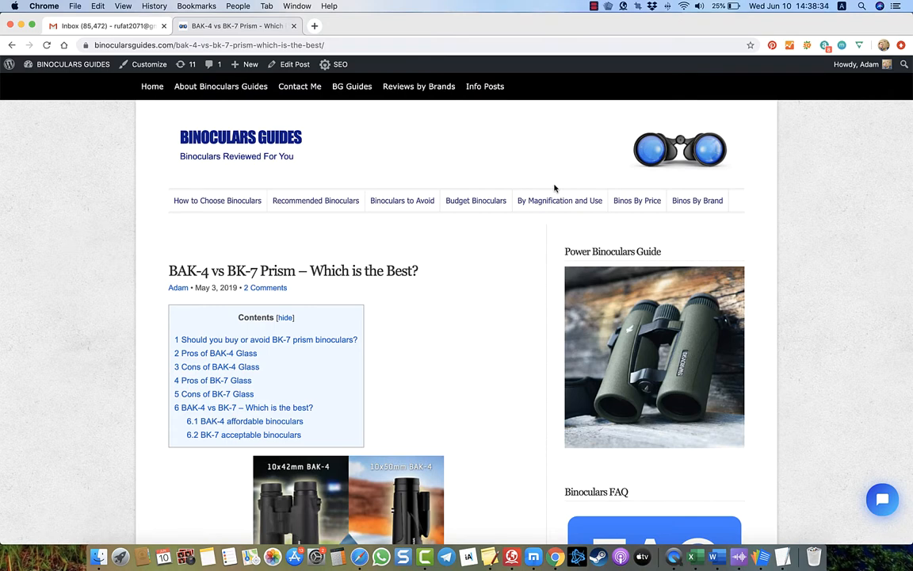
# Step: Scroll down past the prism article's introduction to the BAK4 vs BK7 elk comparison image
pyautogui.scroll(-3)
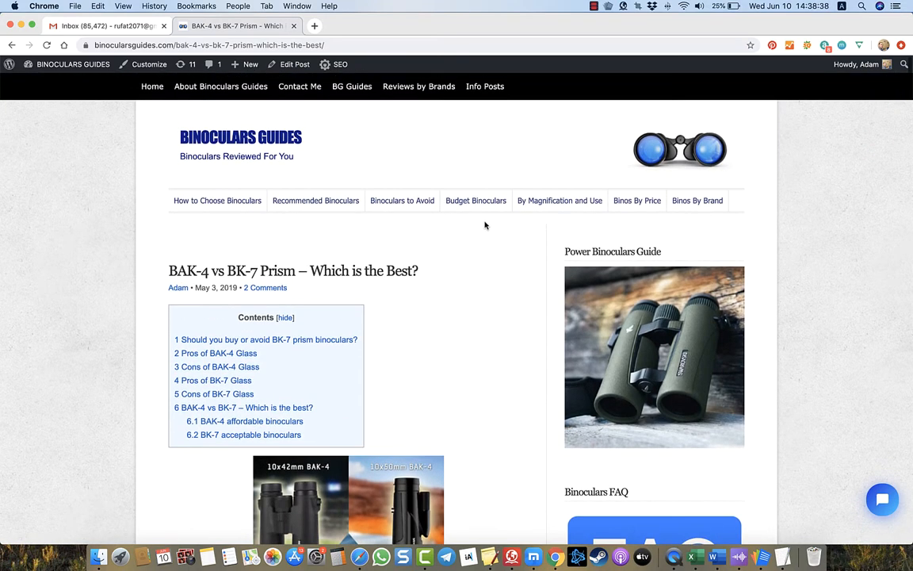
pyautogui.moveTo(489, 232)
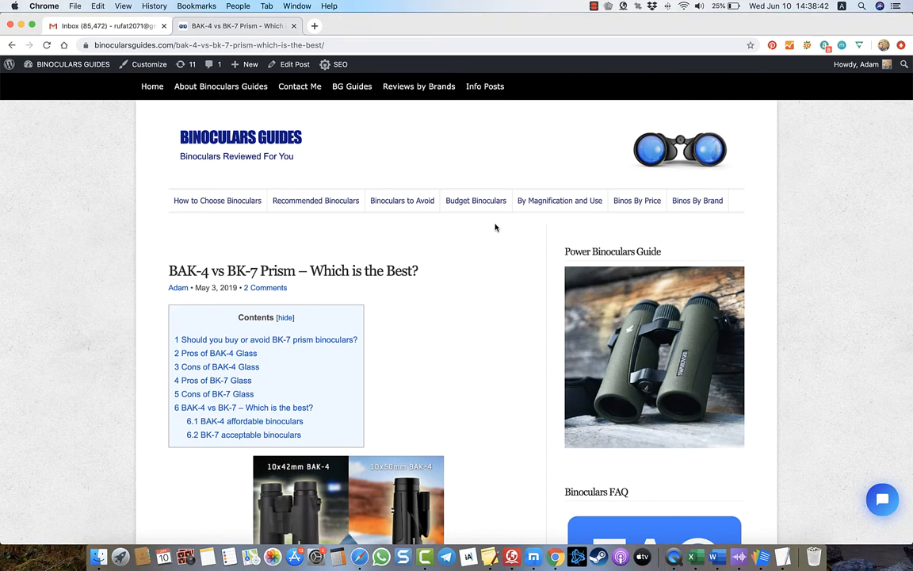
pyautogui.moveTo(488, 231)
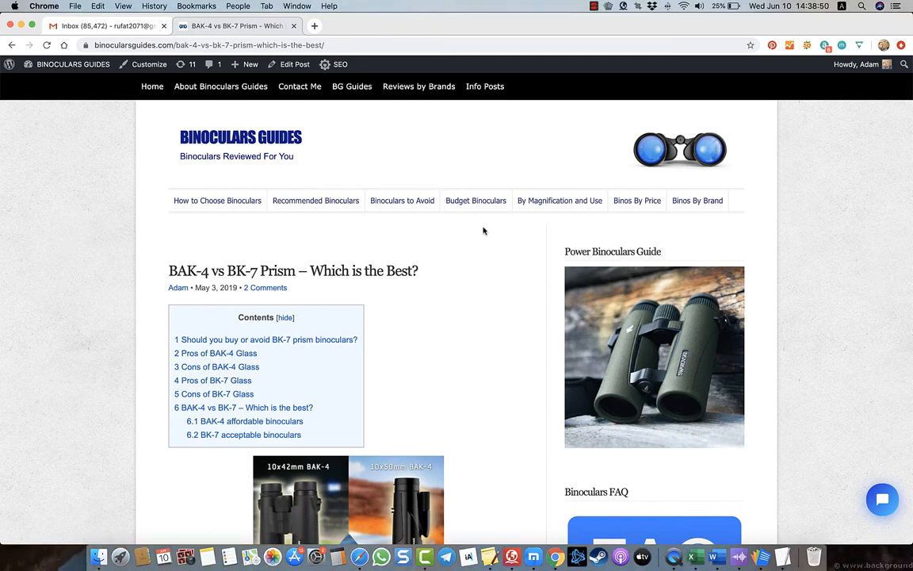
pyautogui.scroll(-3)
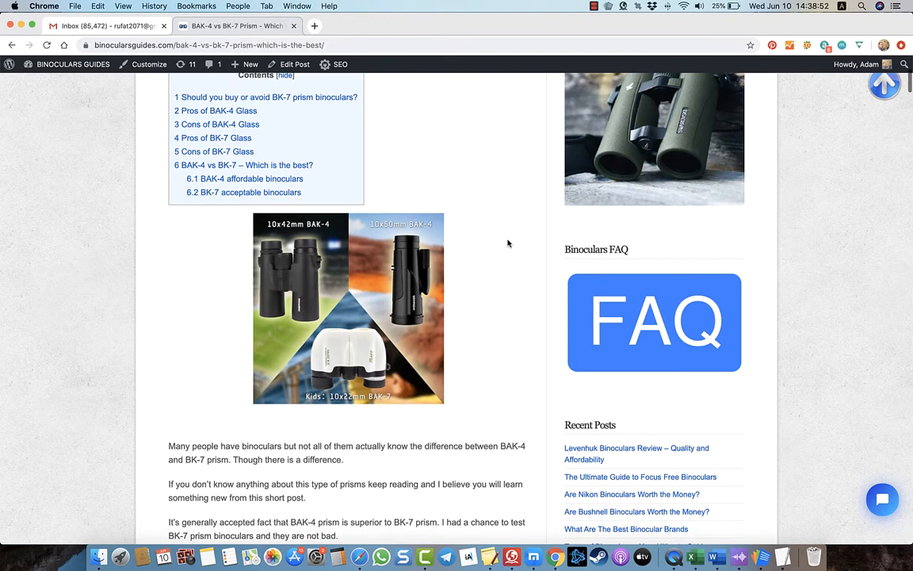
pyautogui.scroll(-3)
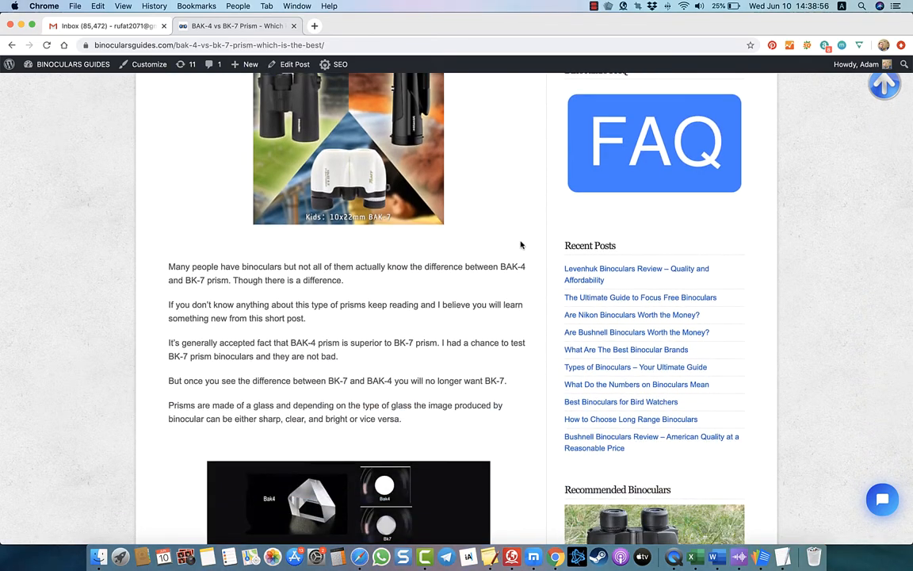
pyautogui.scroll(-3)
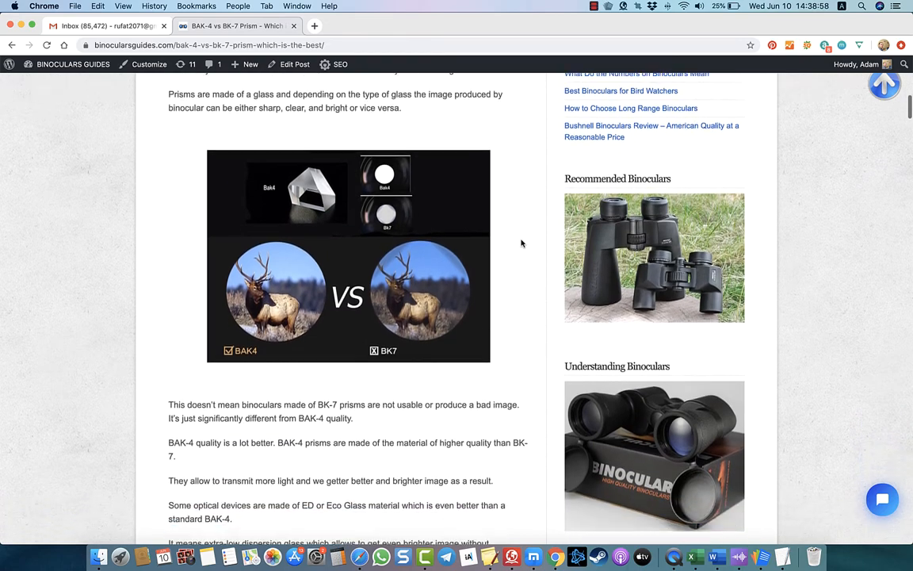
pyautogui.scroll(-3)
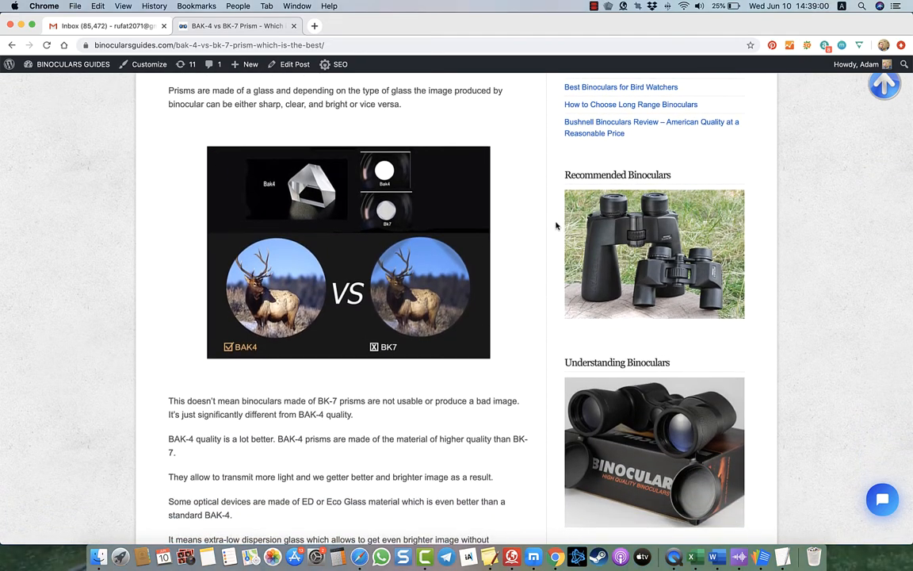
pyautogui.moveTo(523, 225)
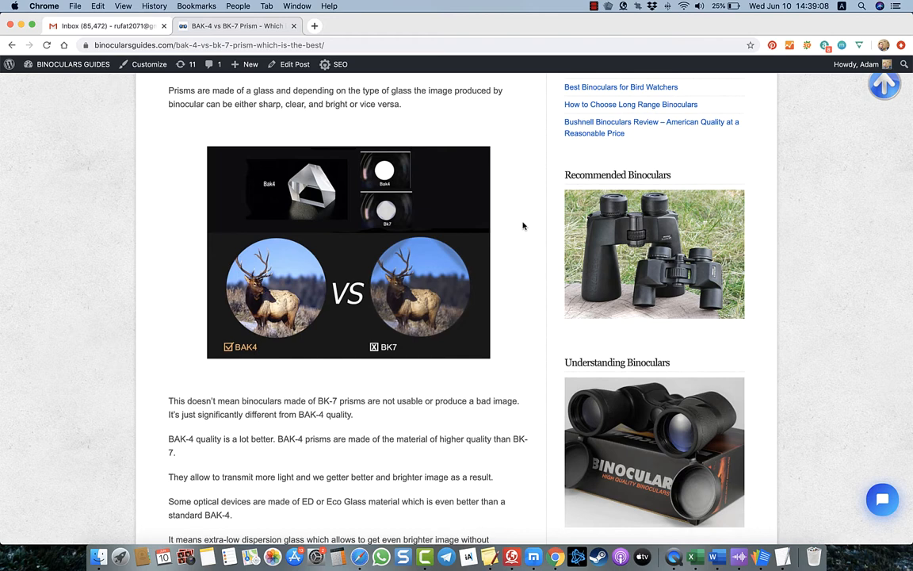
pyautogui.moveTo(518, 216)
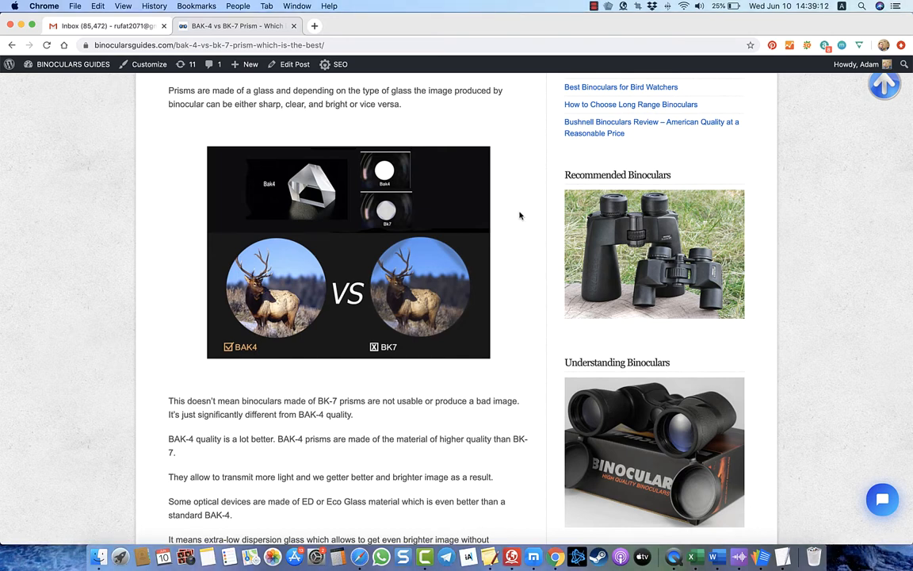
pyautogui.moveTo(257, 355)
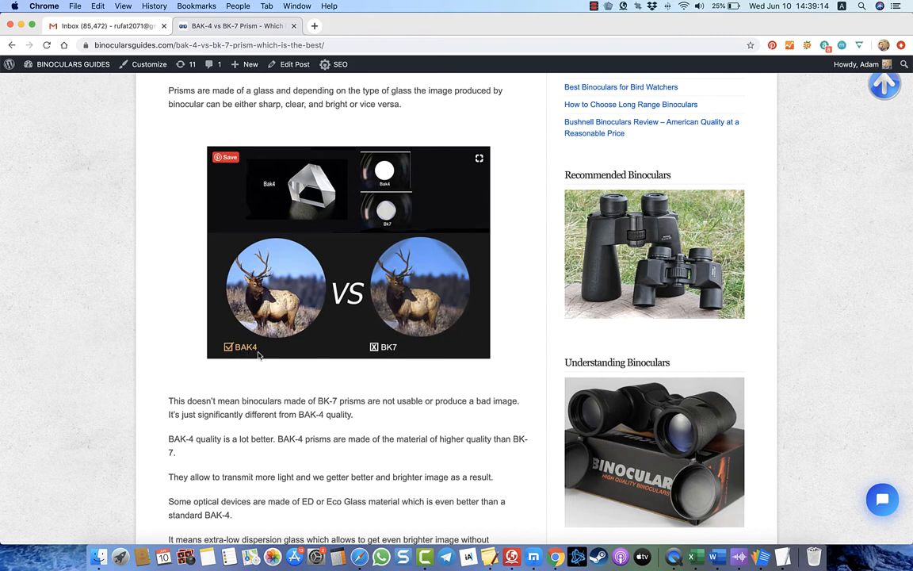
pyautogui.moveTo(333, 315)
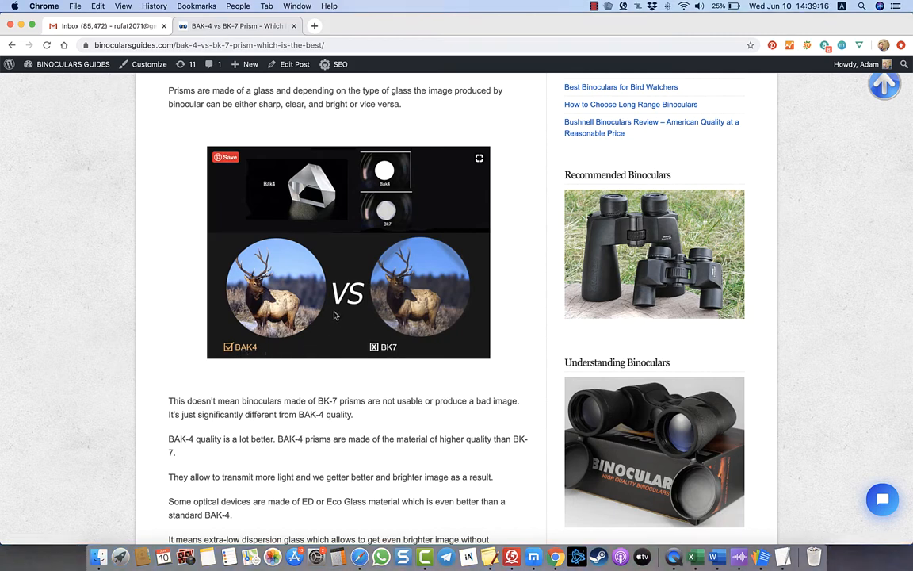
pyautogui.moveTo(359, 331)
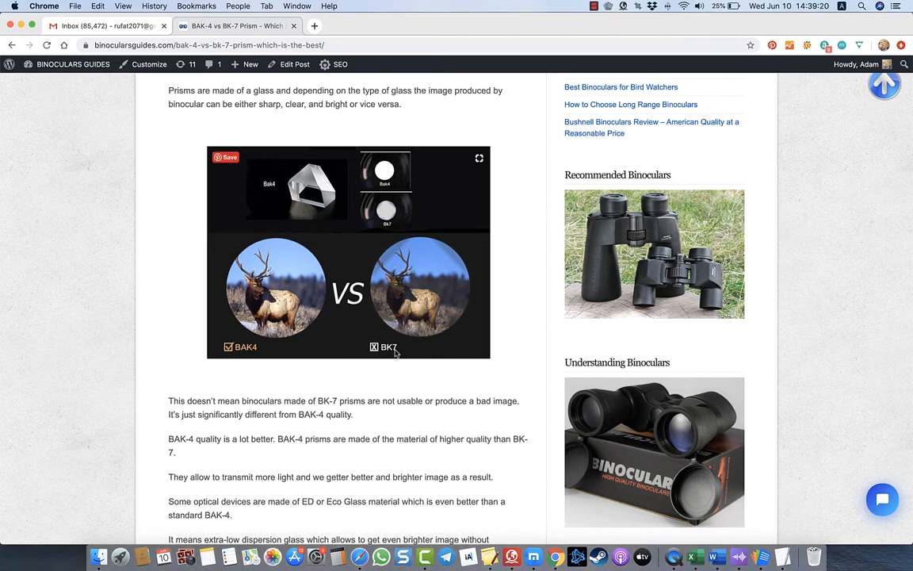
pyautogui.moveTo(485, 297)
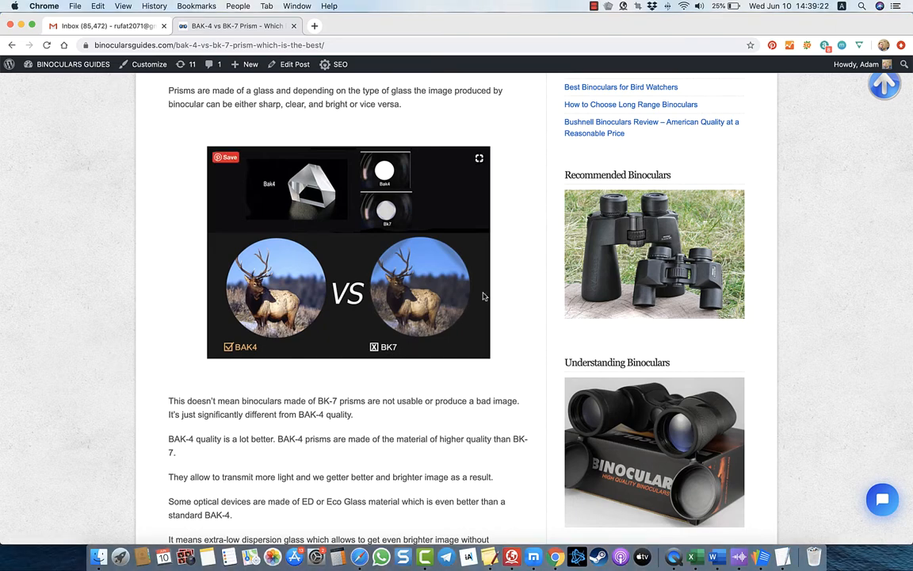
pyautogui.scroll(-3)
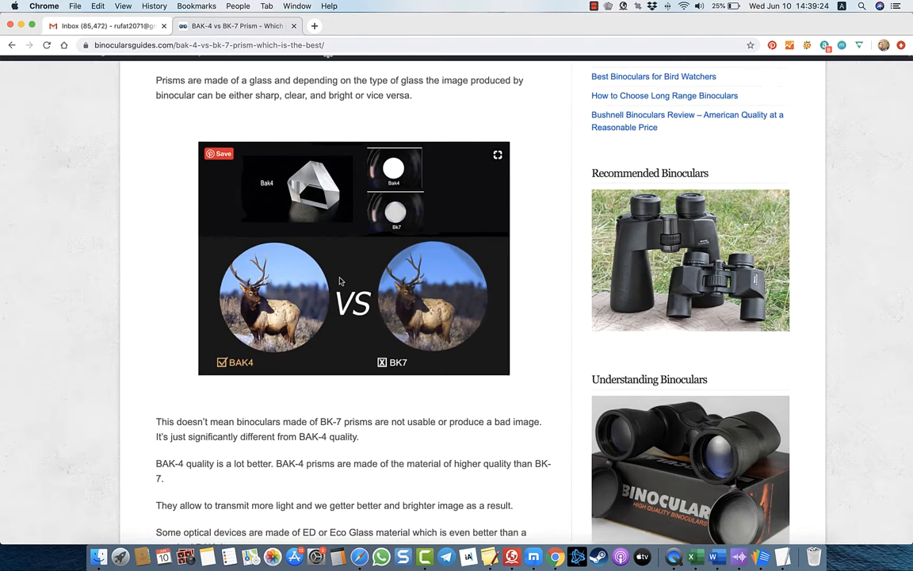
# Step: Enlarge the elk prism comparison image to fullscreen
pyautogui.click(497, 155)
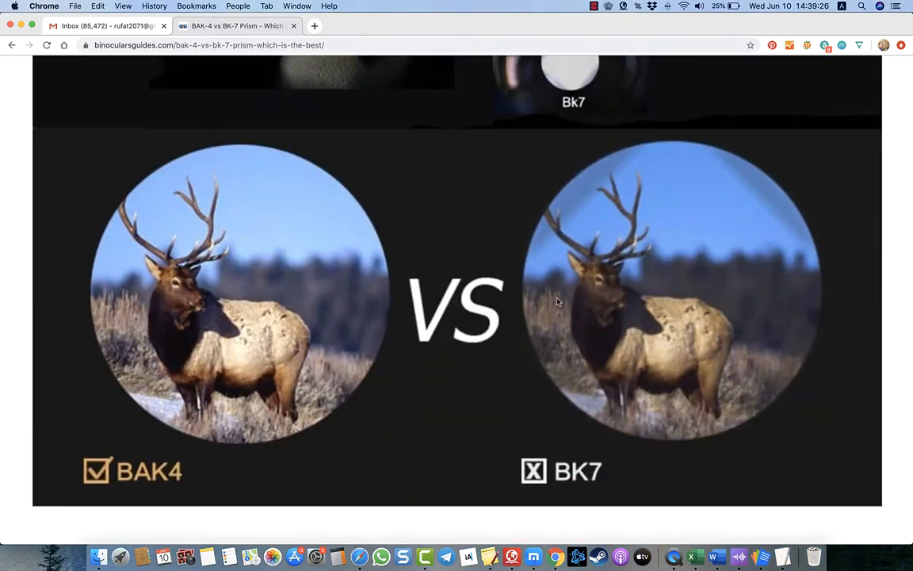
pyautogui.moveTo(199, 381)
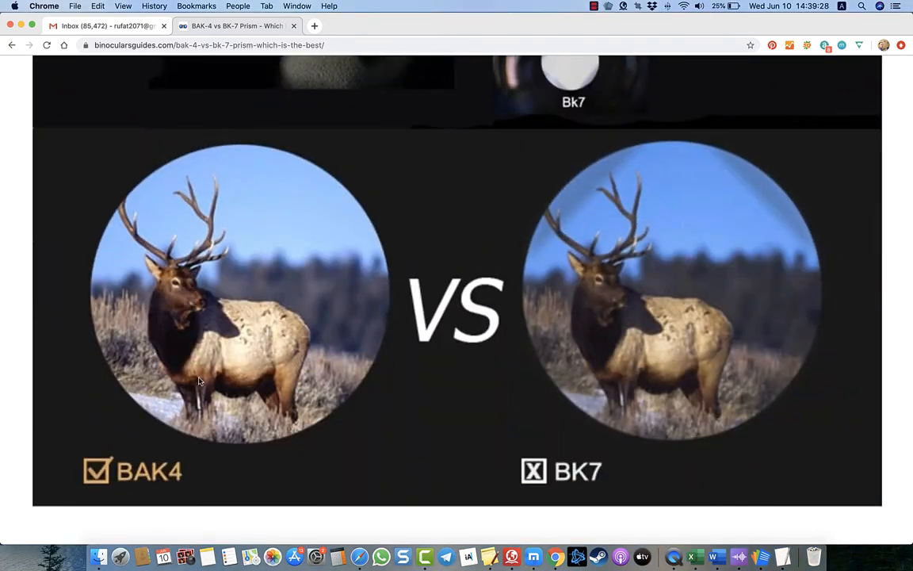
pyautogui.moveTo(254, 244)
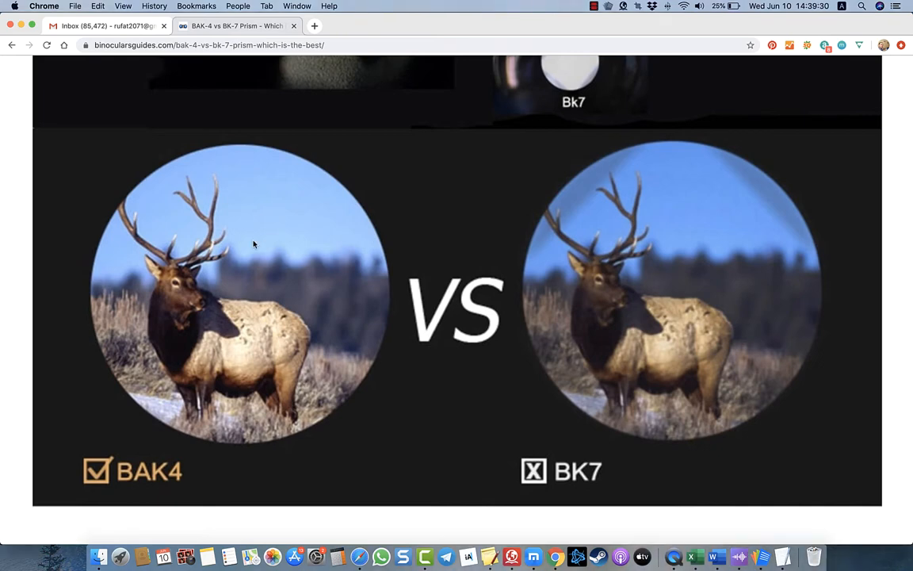
pyautogui.moveTo(214, 225)
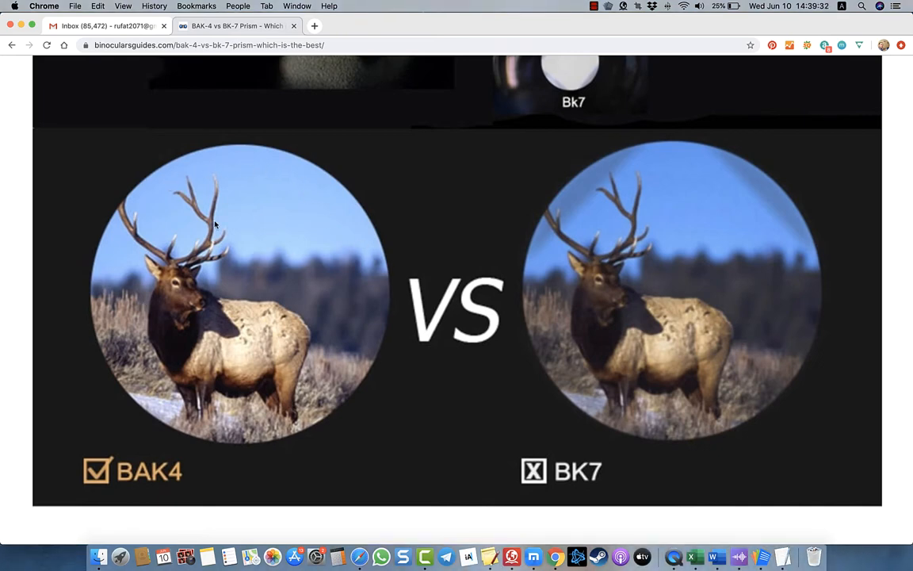
pyautogui.moveTo(307, 267)
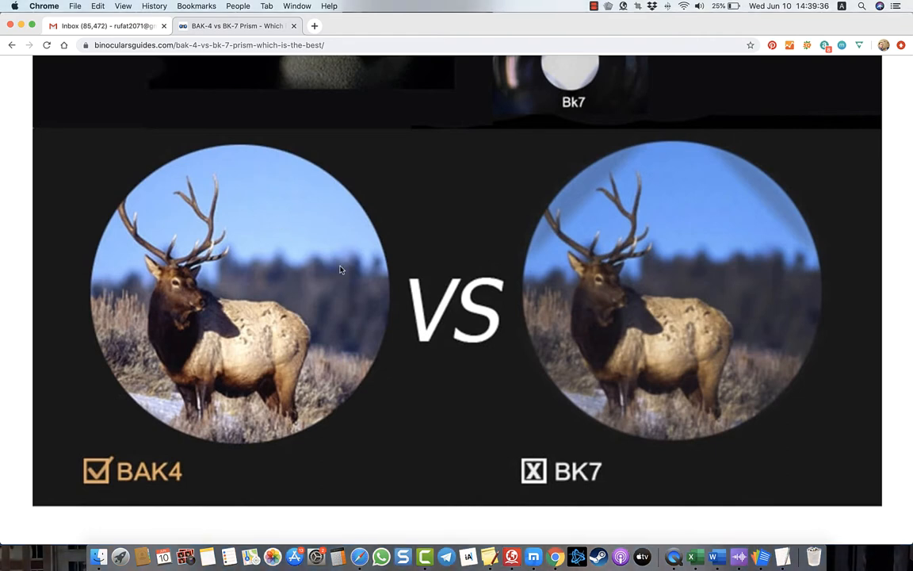
pyautogui.moveTo(769, 263)
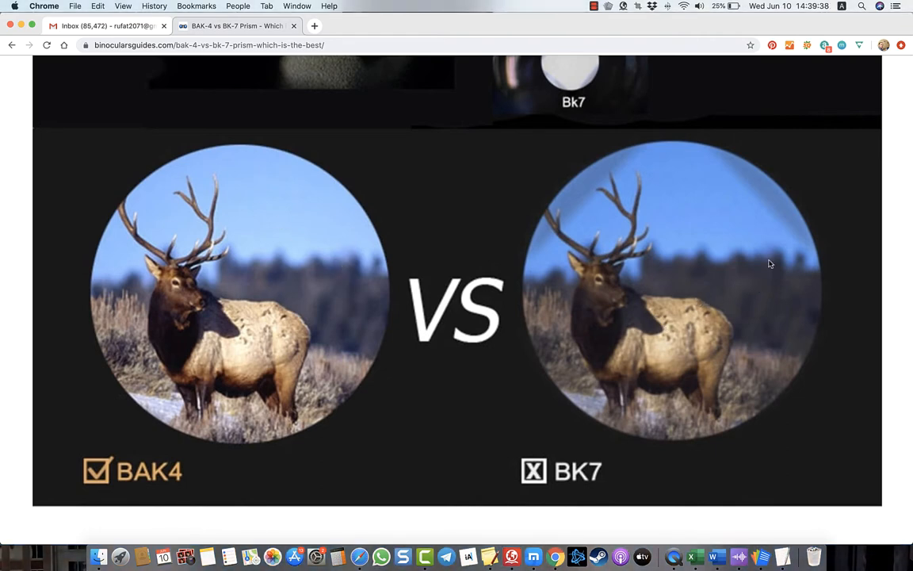
pyautogui.moveTo(531, 238)
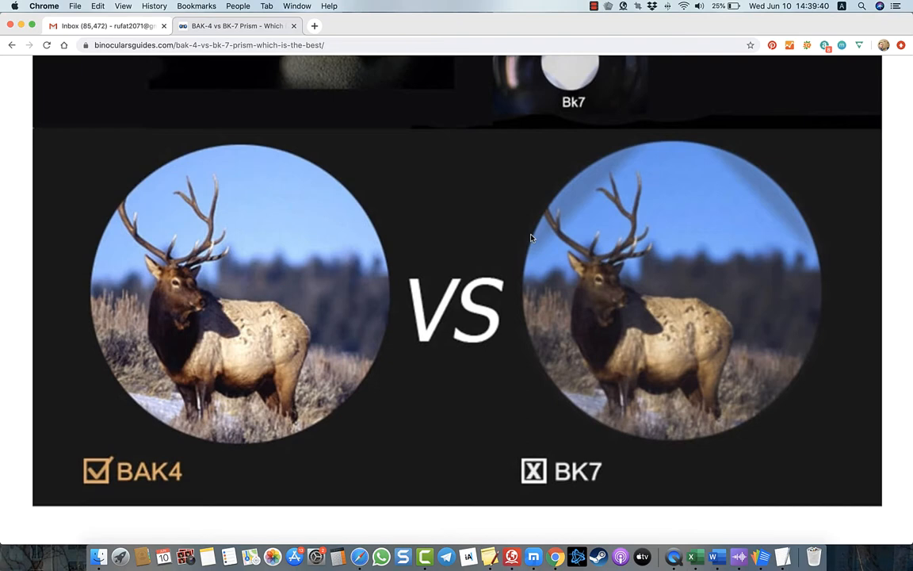
pyautogui.moveTo(633, 428)
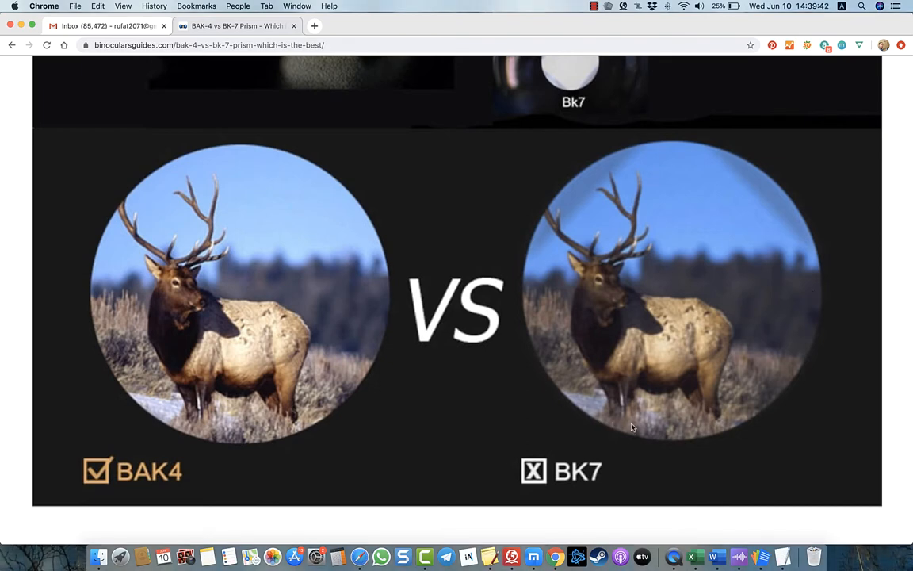
pyautogui.moveTo(672, 328)
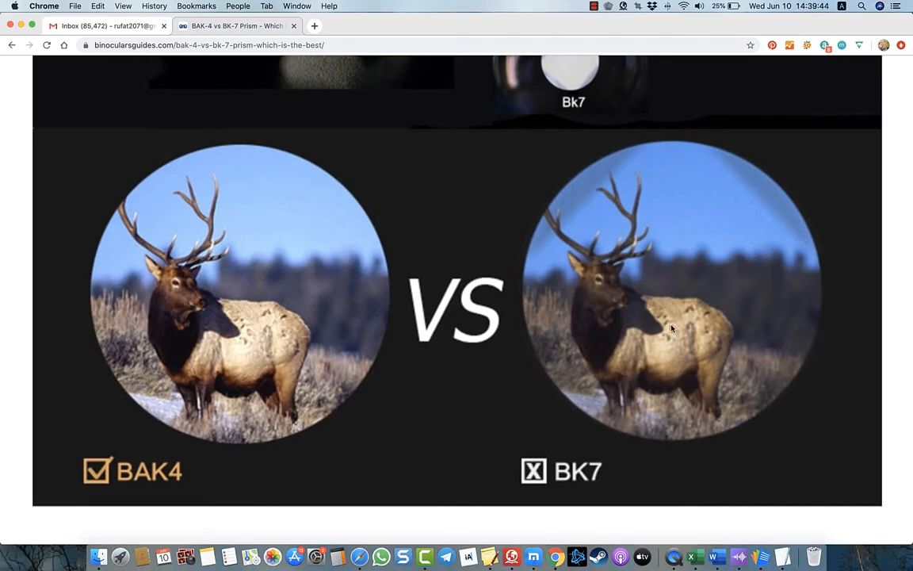
pyautogui.moveTo(672, 325)
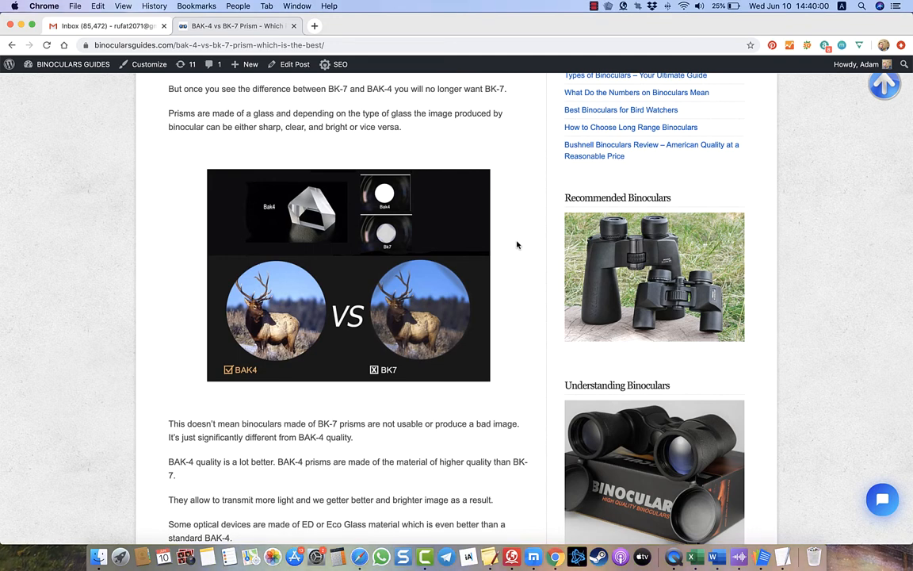
pyautogui.moveTo(527, 242)
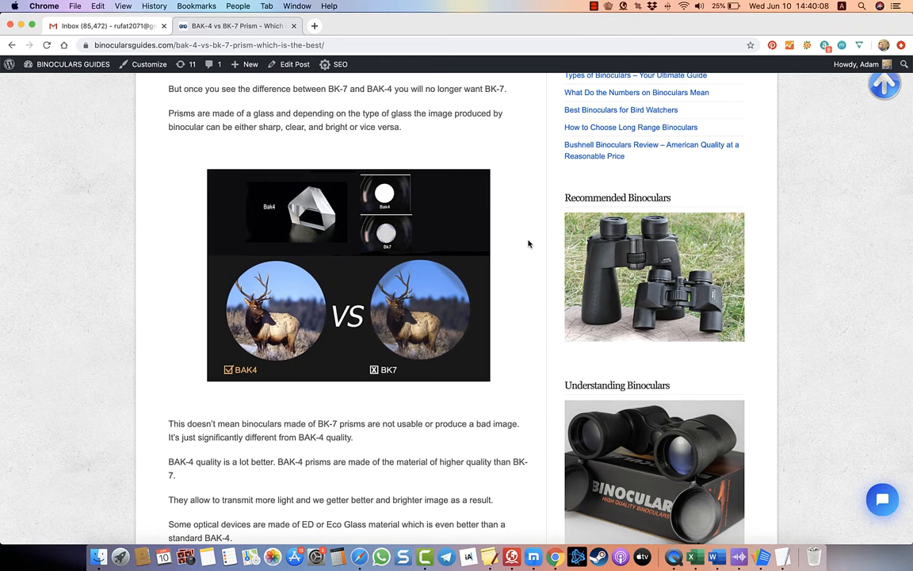
pyautogui.moveTo(529, 236)
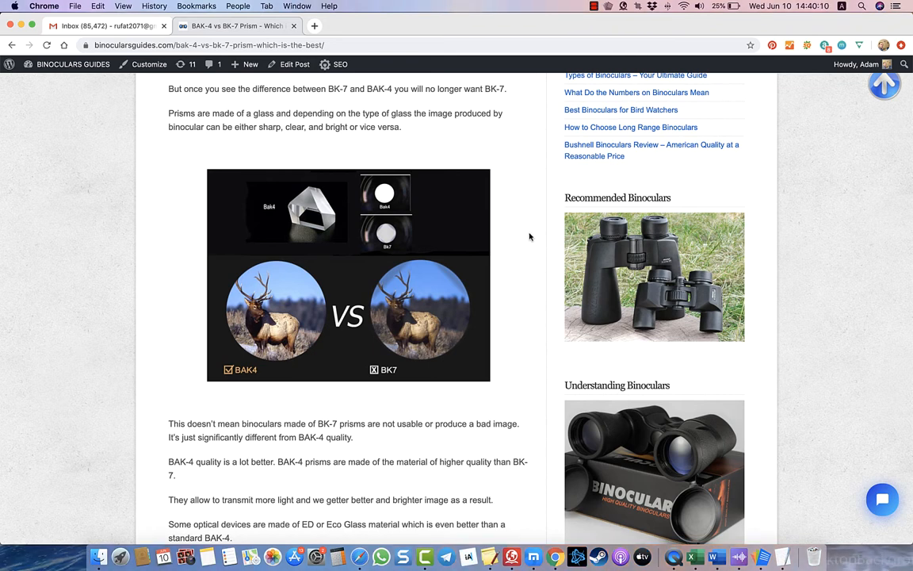
pyautogui.moveTo(536, 237)
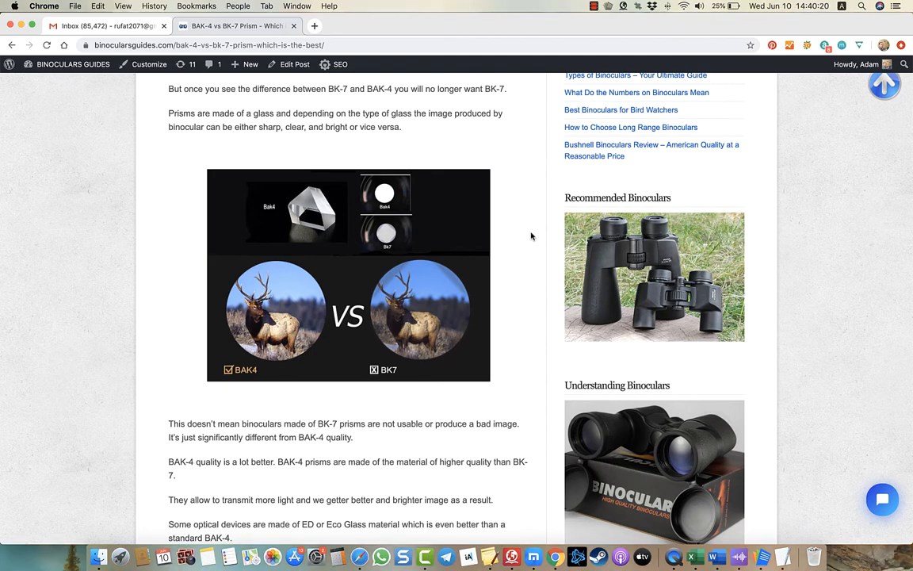
# Step: Scroll below the comparison image to the paragraphs on BAK-4 quality and ED glass
pyautogui.scroll(-3)
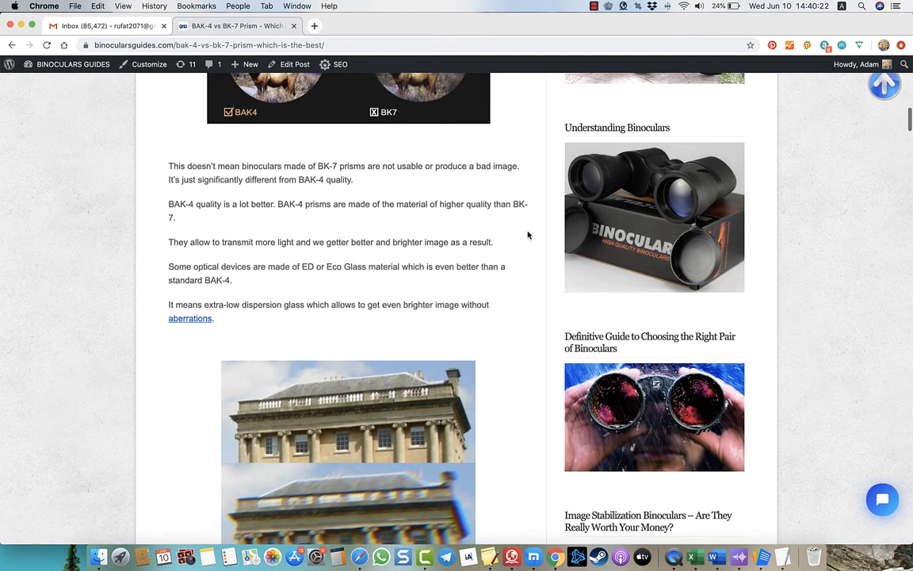
# Step: Scroll through the BK-7 exit pupil comparison to the 'Should you buy or avoid BK-7' section
pyautogui.scroll(-3)
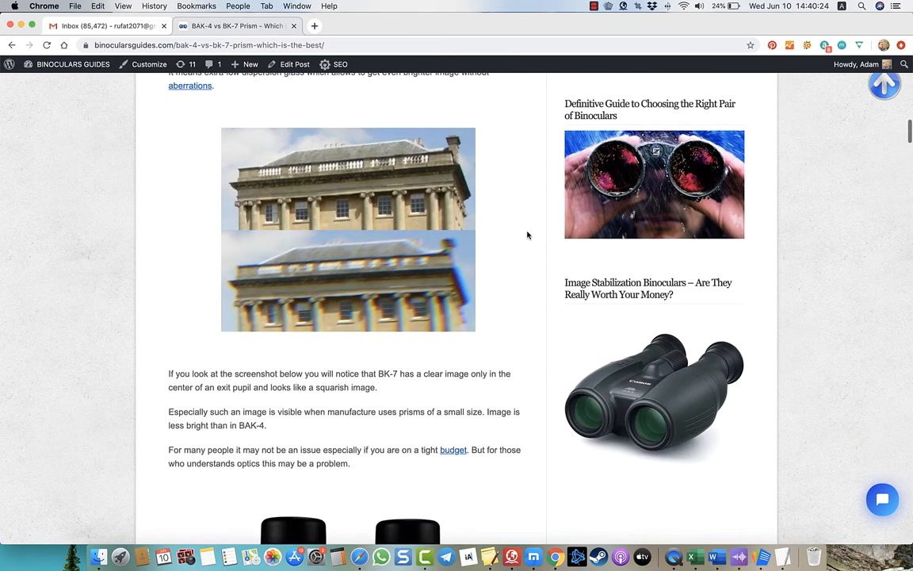
pyautogui.scroll(-3)
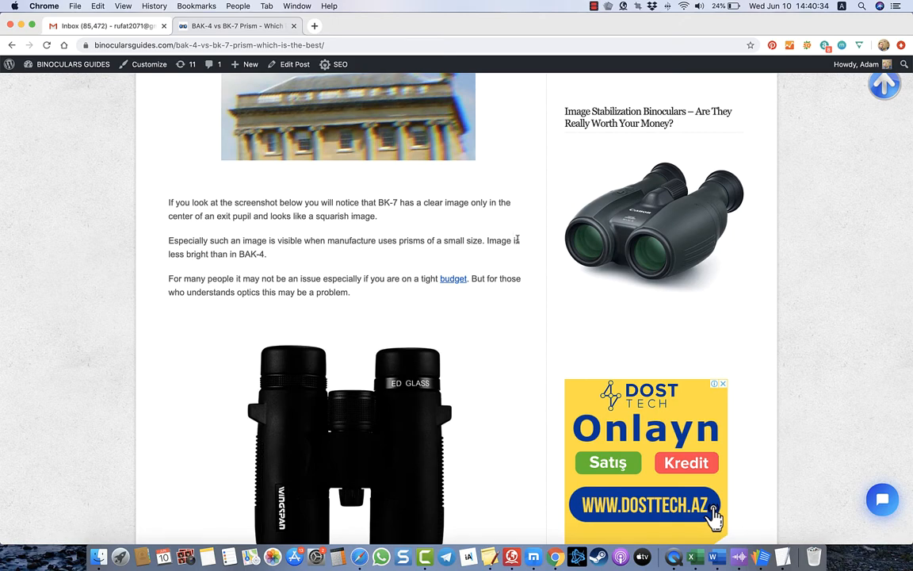
pyautogui.scroll(-3)
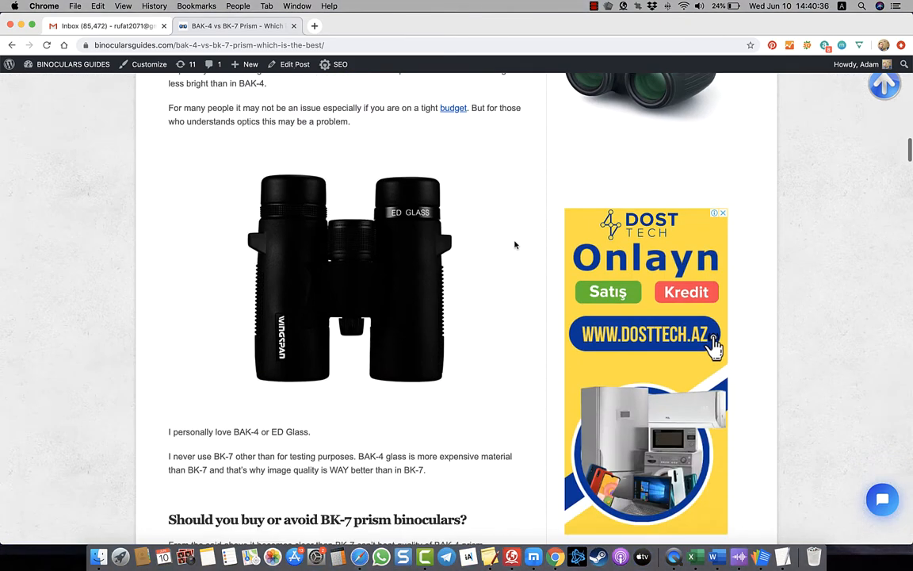
pyautogui.scroll(-3)
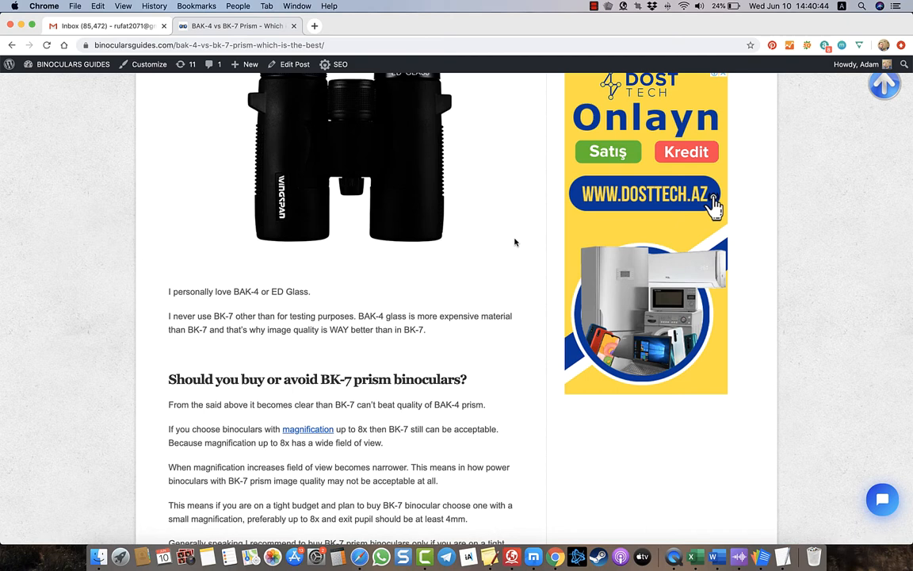
pyautogui.moveTo(514, 266)
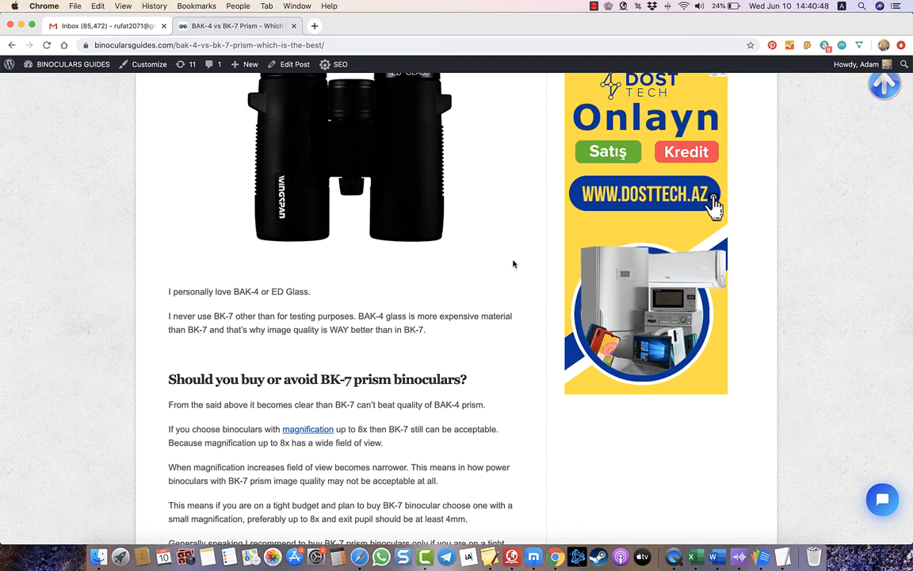
pyautogui.moveTo(523, 266)
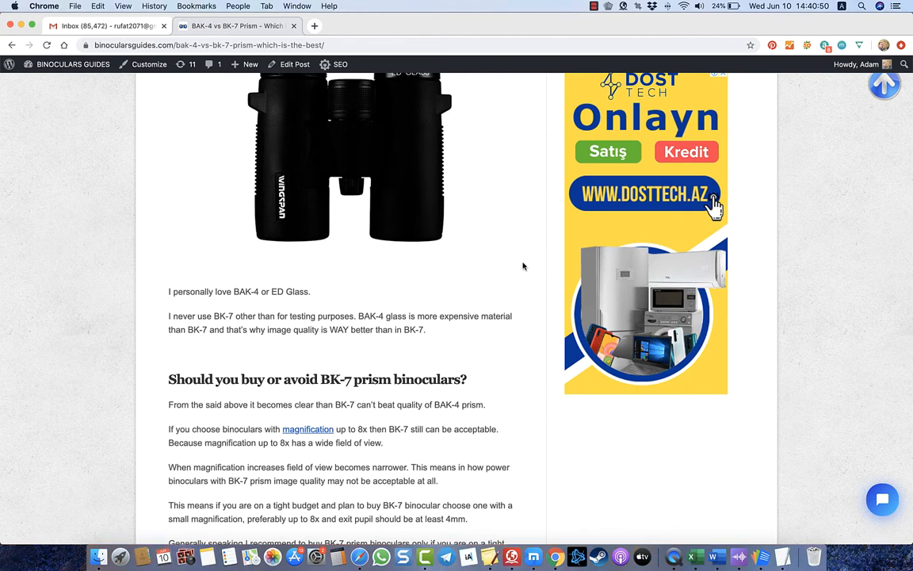
pyautogui.scroll(-3)
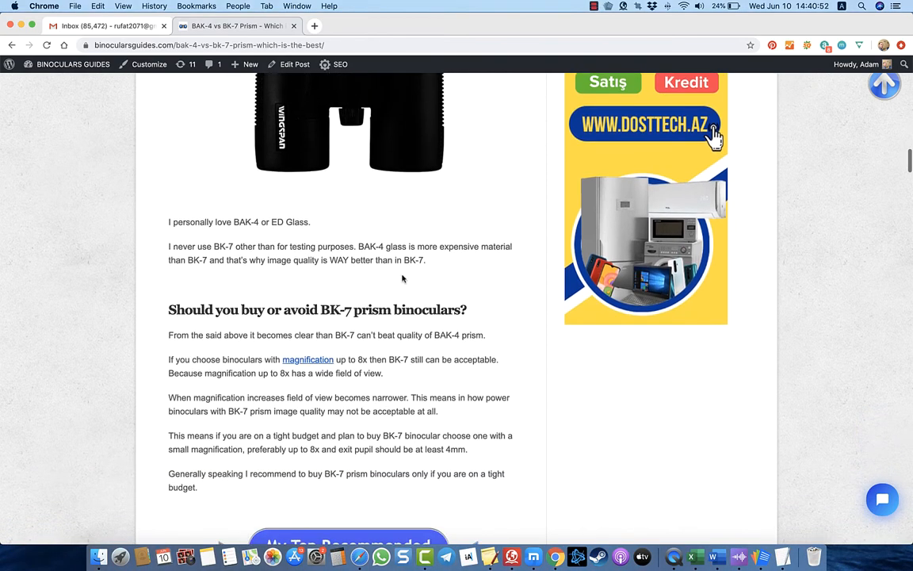
pyautogui.moveTo(355, 263)
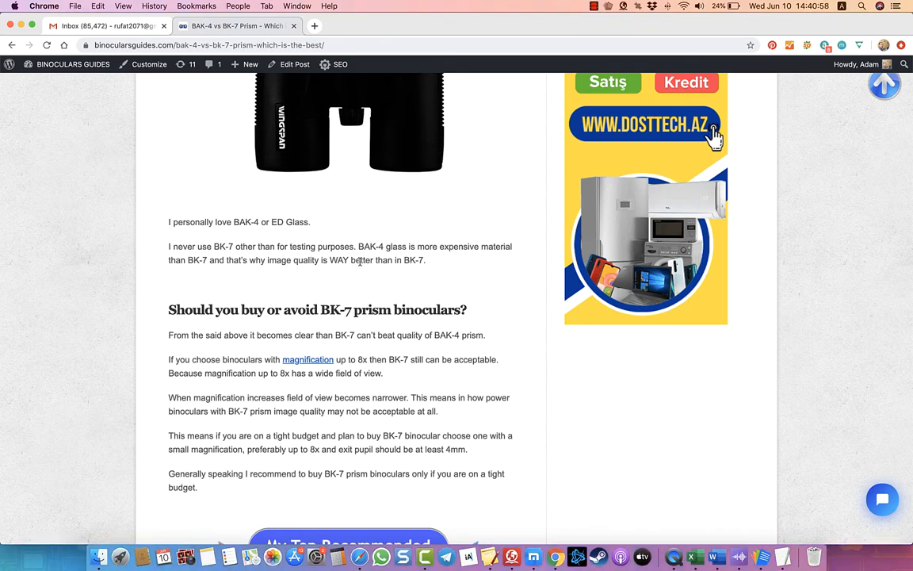
pyautogui.scroll(-3)
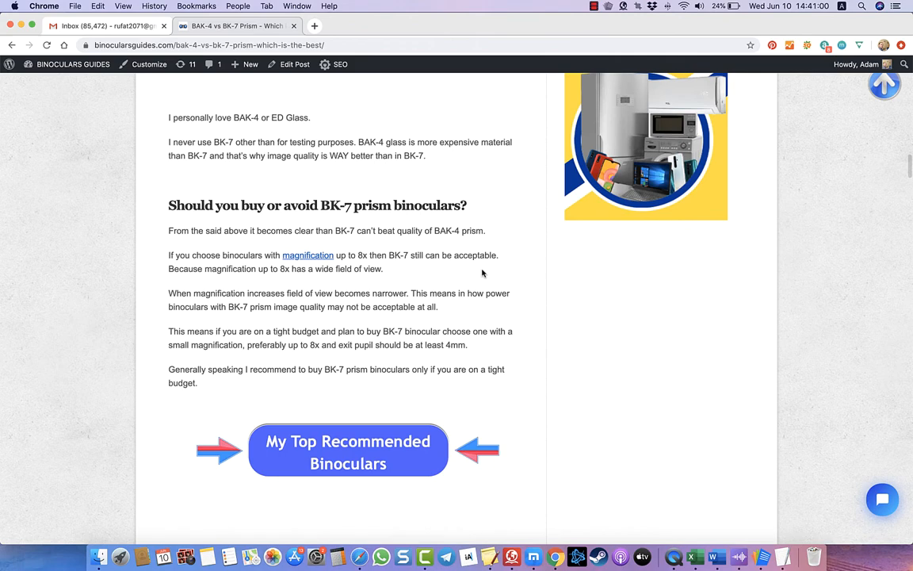
# Step: Scroll through the BAK-4 glass pros and cons lists
pyautogui.scroll(-3)
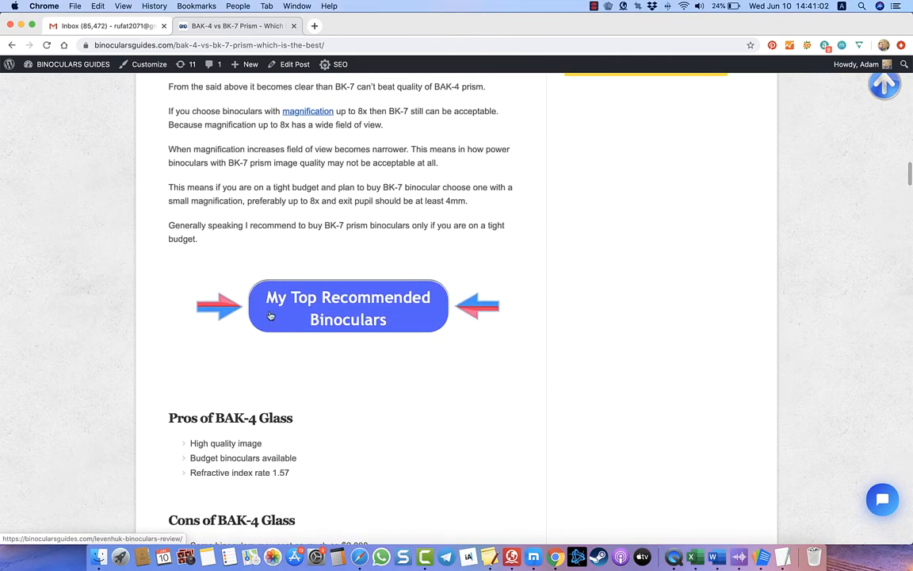
pyautogui.moveTo(365, 308)
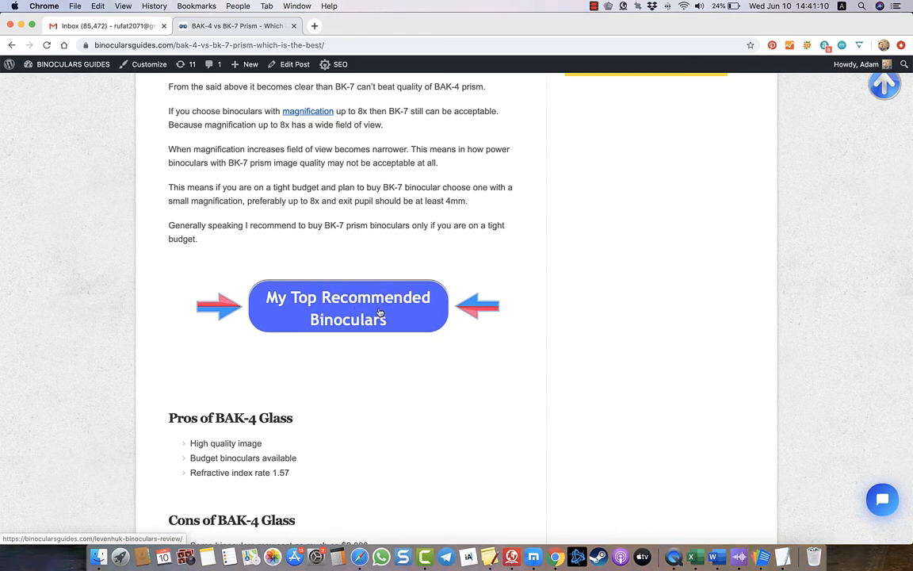
pyautogui.scroll(-3)
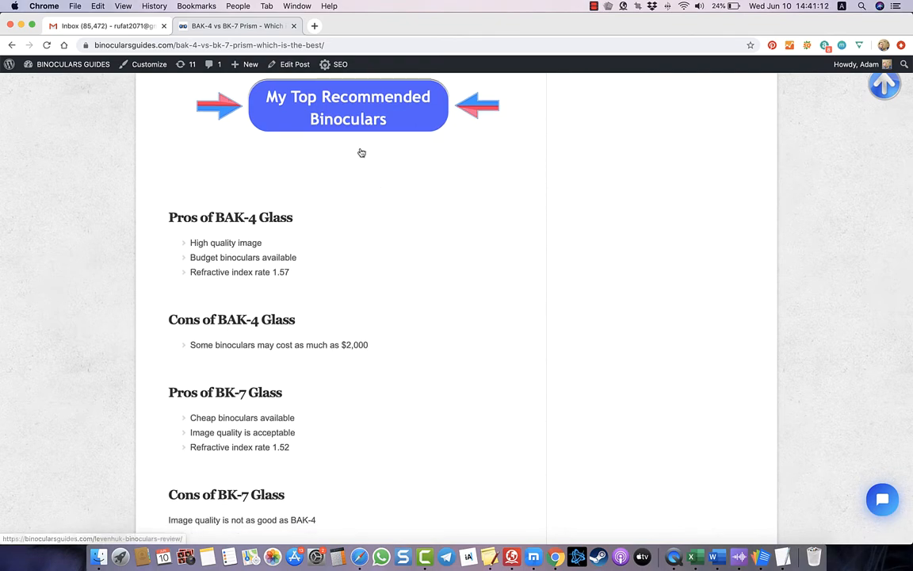
pyautogui.scroll(-3)
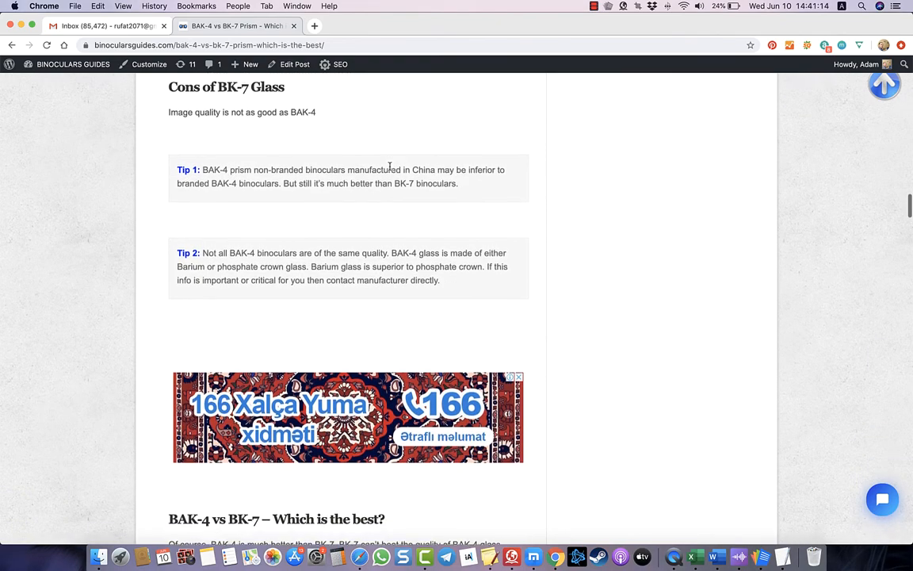
pyautogui.scroll(-3)
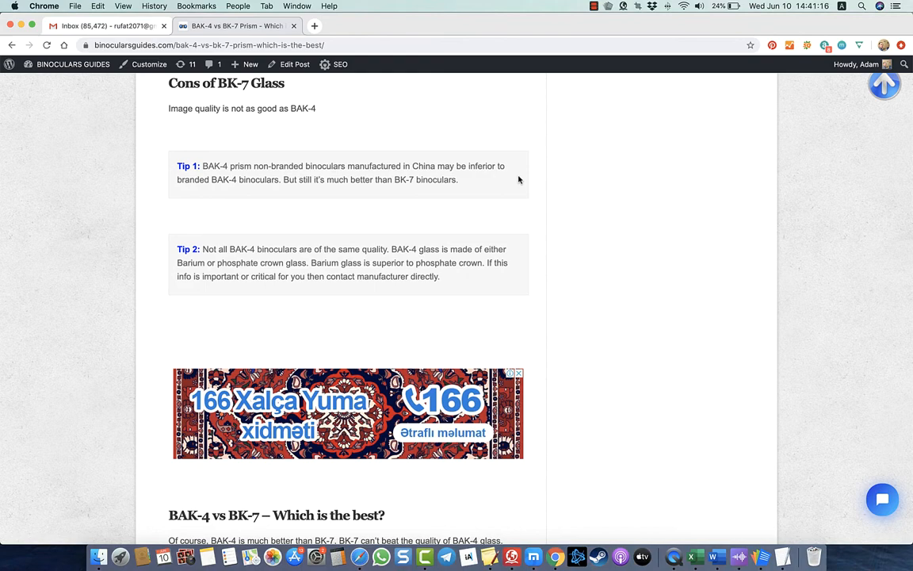
pyautogui.scroll(-3)
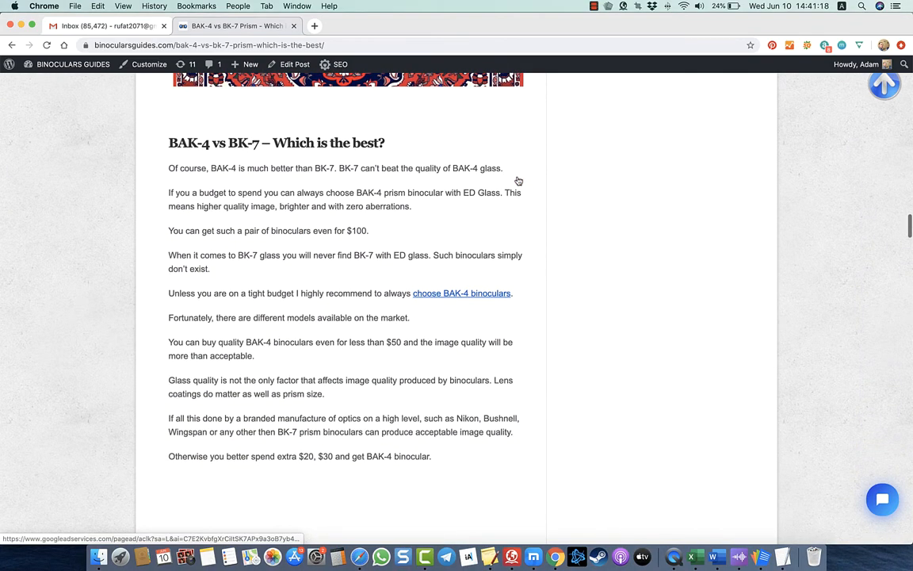
pyautogui.moveTo(539, 196)
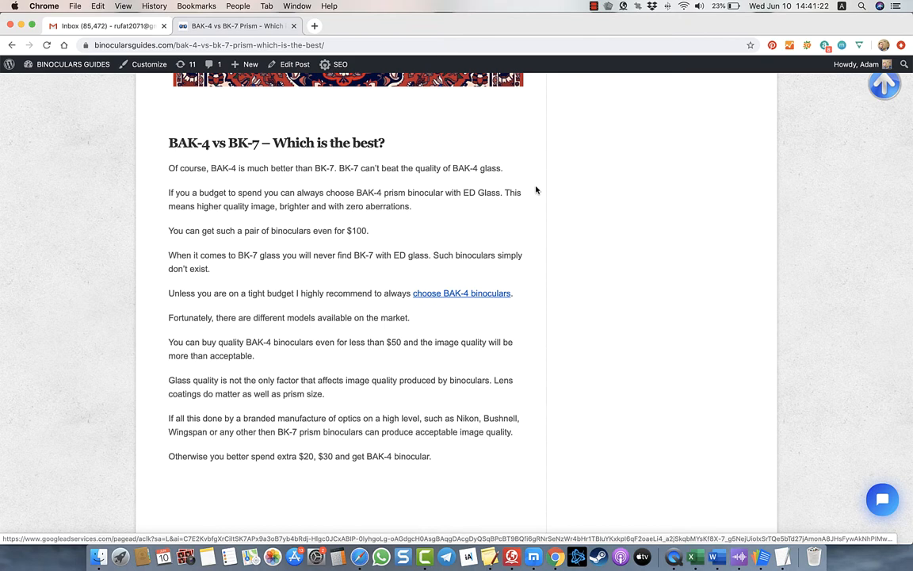
pyautogui.scroll(-3)
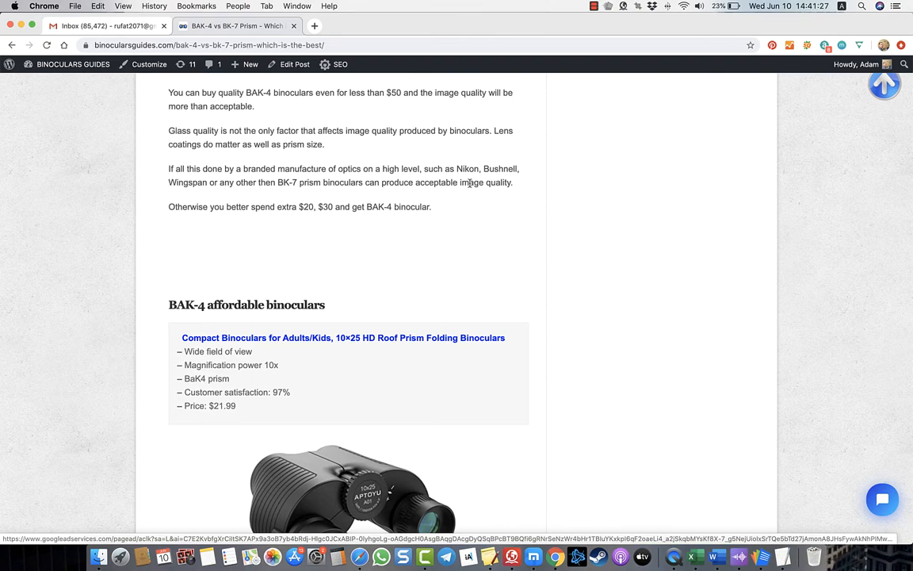
pyautogui.moveTo(483, 177)
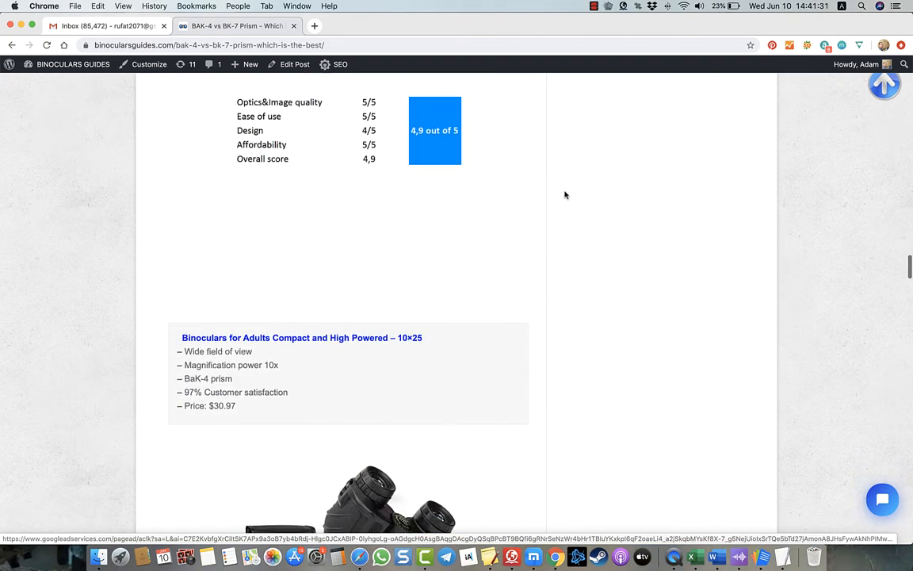
# Step: Scroll on through the affordable BAK-4 binoculars listings
pyautogui.scroll(-3)
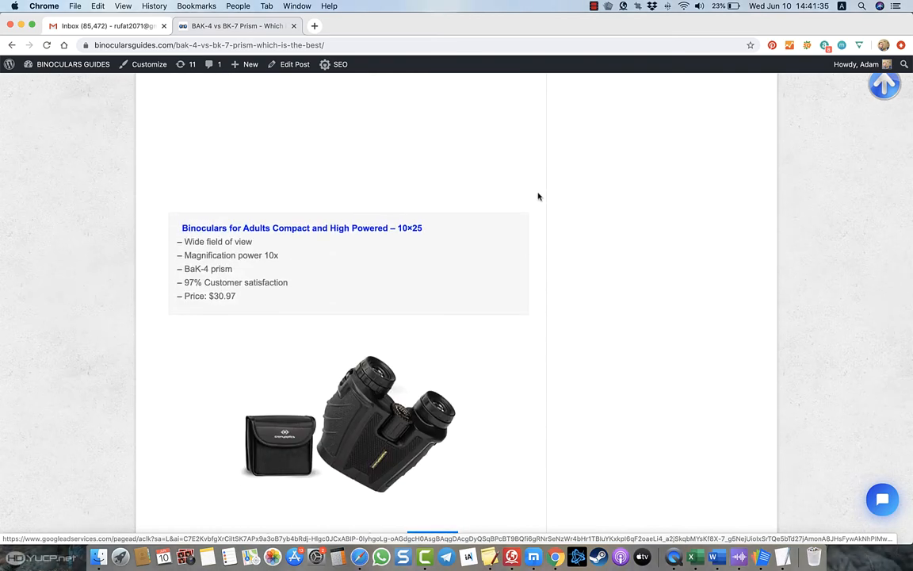
pyautogui.moveTo(552, 196)
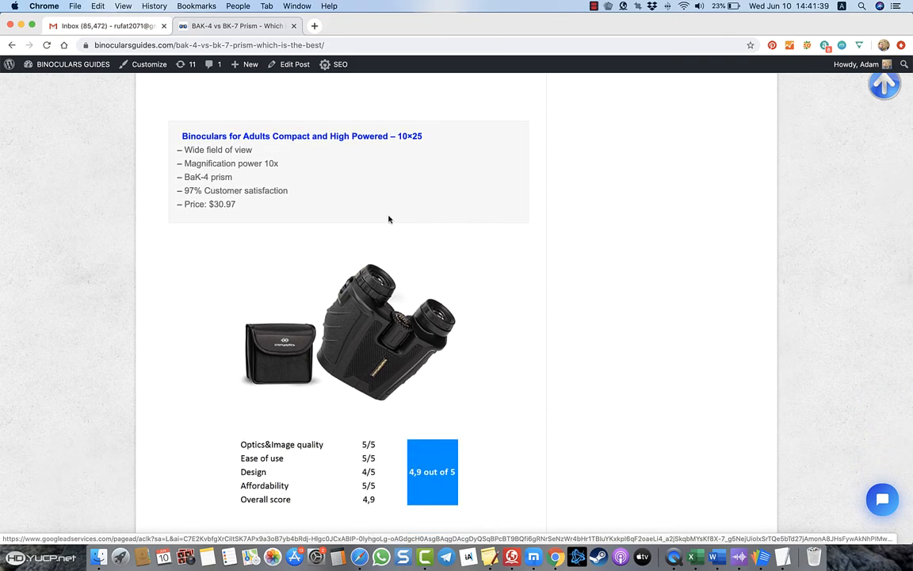
pyautogui.scroll(-3)
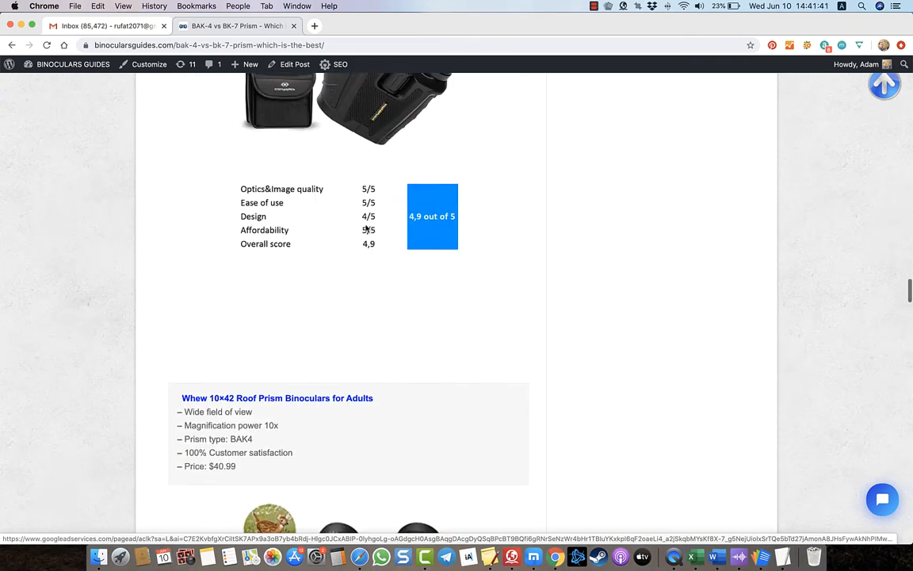
pyautogui.scroll(-3)
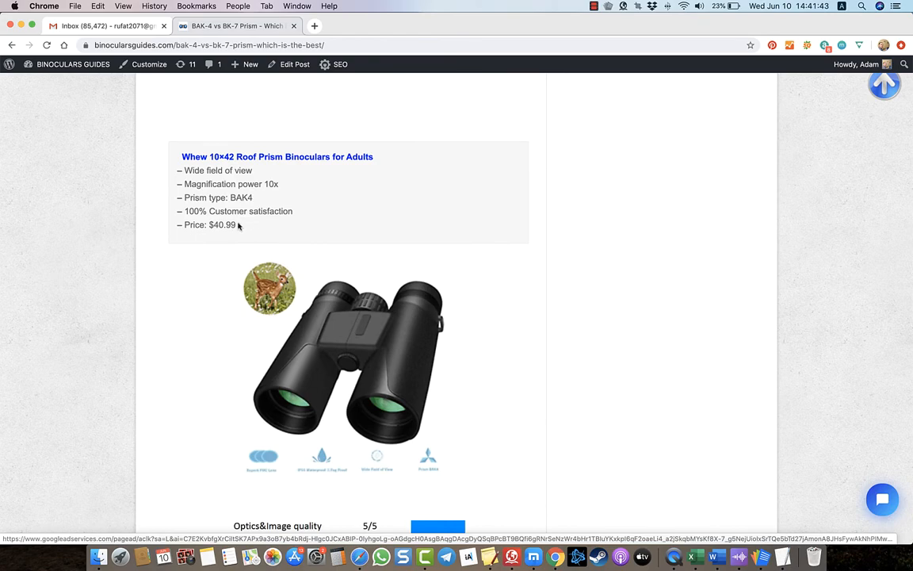
pyautogui.scroll(-3)
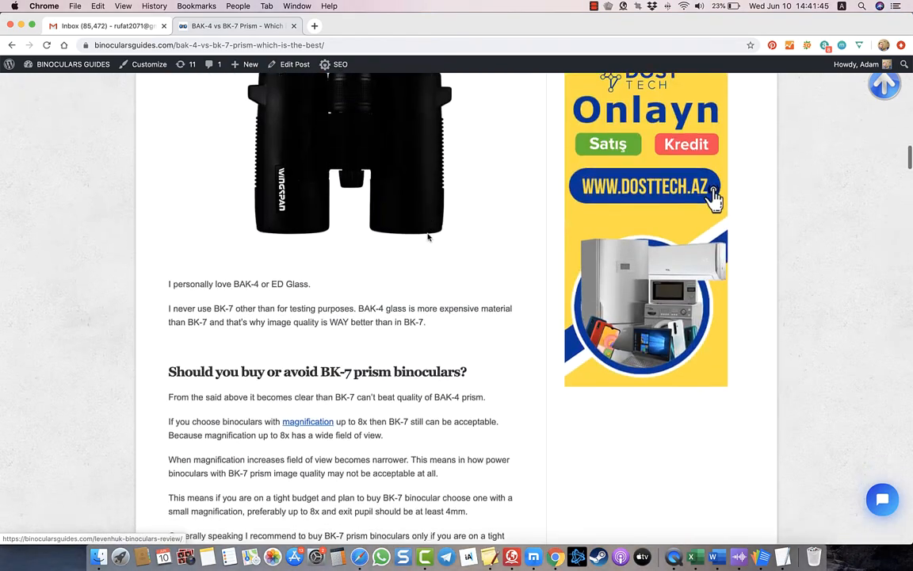
pyautogui.scroll(-3)
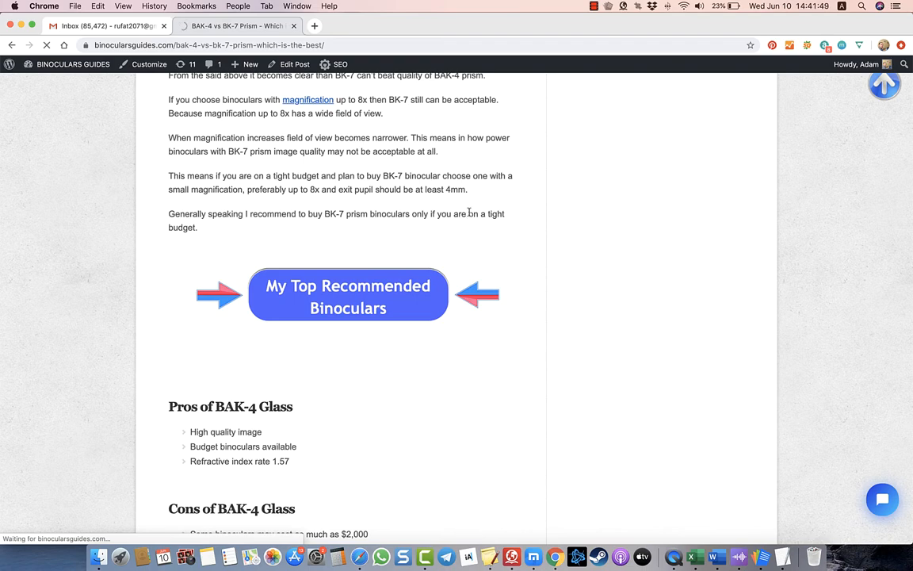
pyautogui.moveTo(465, 204)
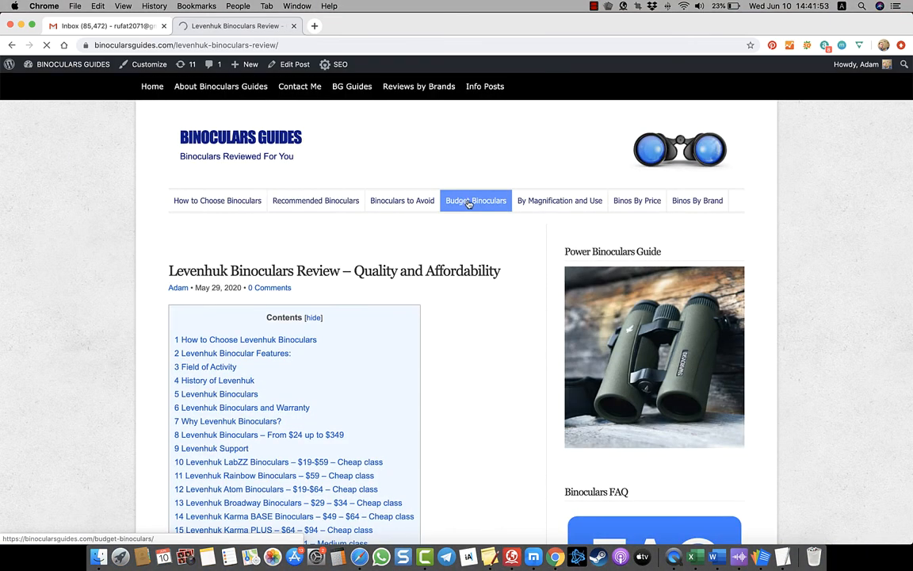
# Step: Jump to the Levenhuk Atom Binoculars section from the review's contents box
pyautogui.scroll(-3)
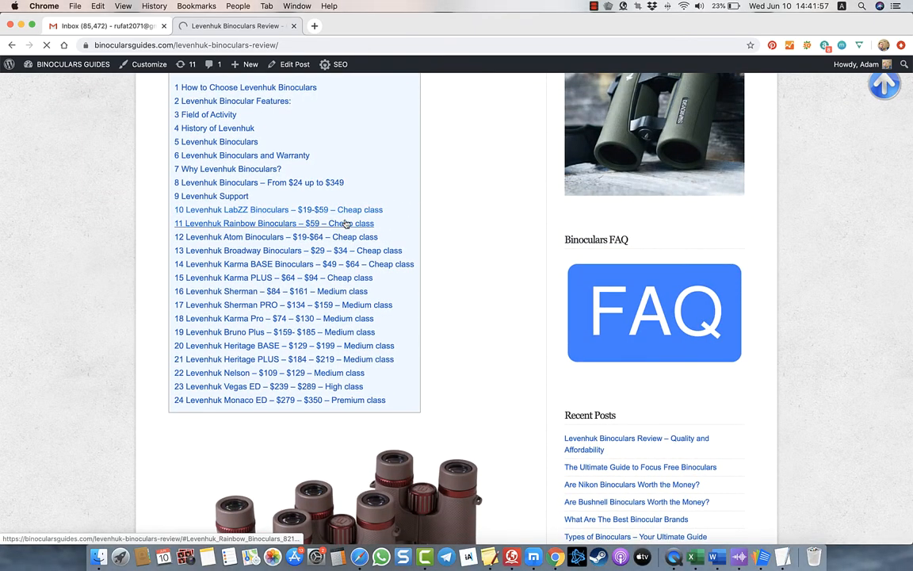
pyautogui.click(273, 222)
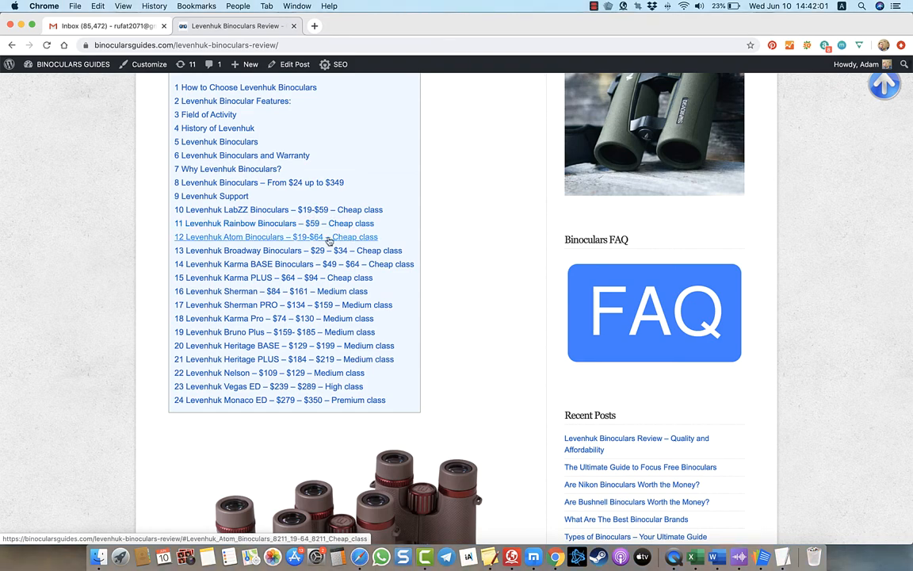
pyautogui.click(276, 238)
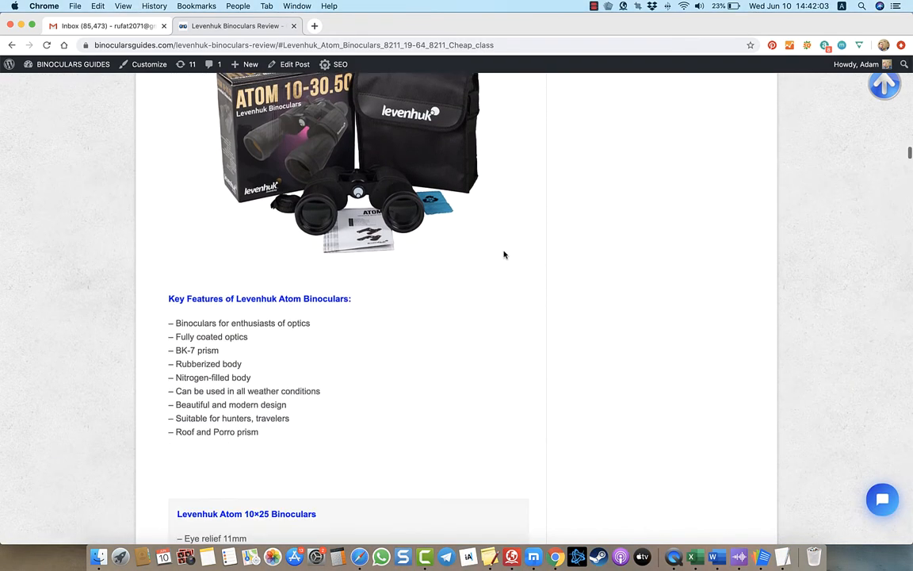
# Step: Scroll through the Atom 16x32, 7x35, 10x50, 20x50 and 8x21 specs to the Broadway section
pyautogui.scroll(-3)
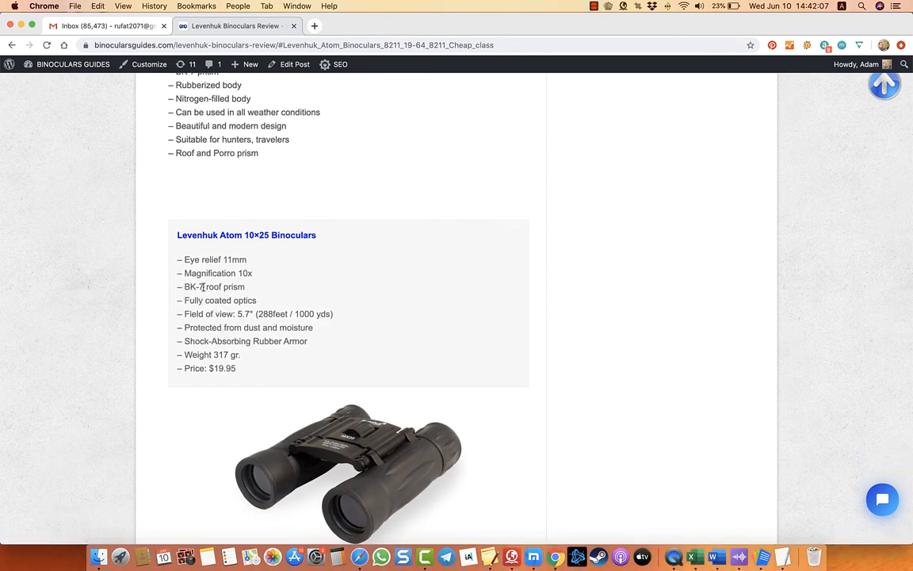
pyautogui.scroll(-3)
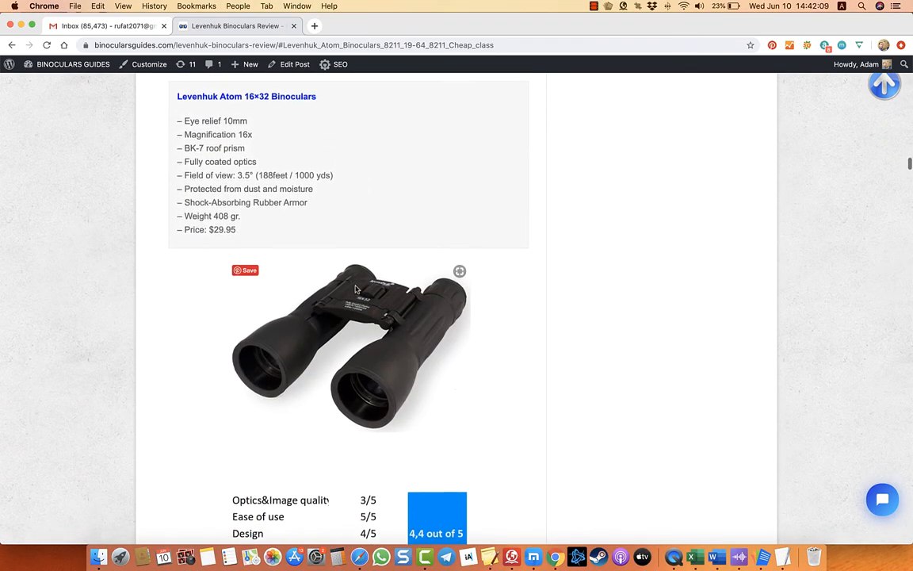
pyautogui.scroll(-3)
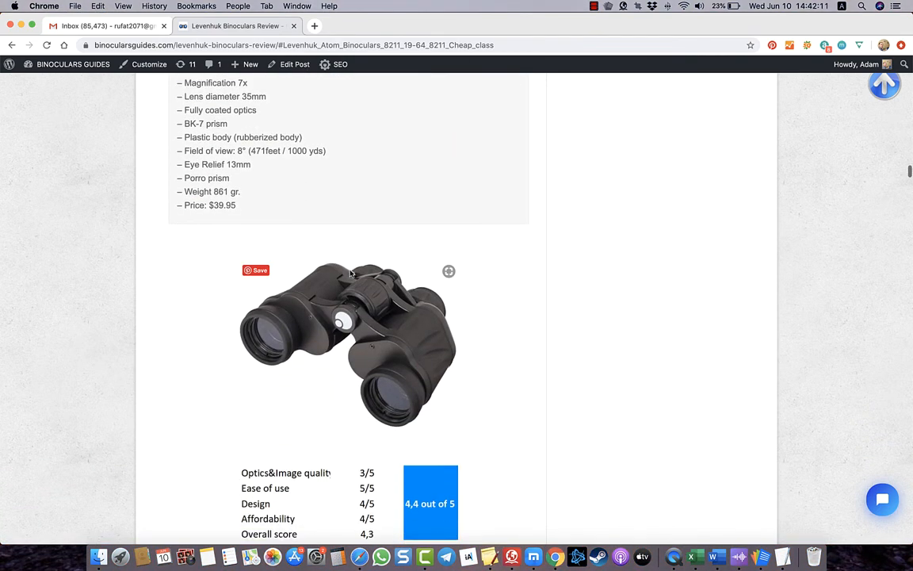
pyautogui.scroll(-3)
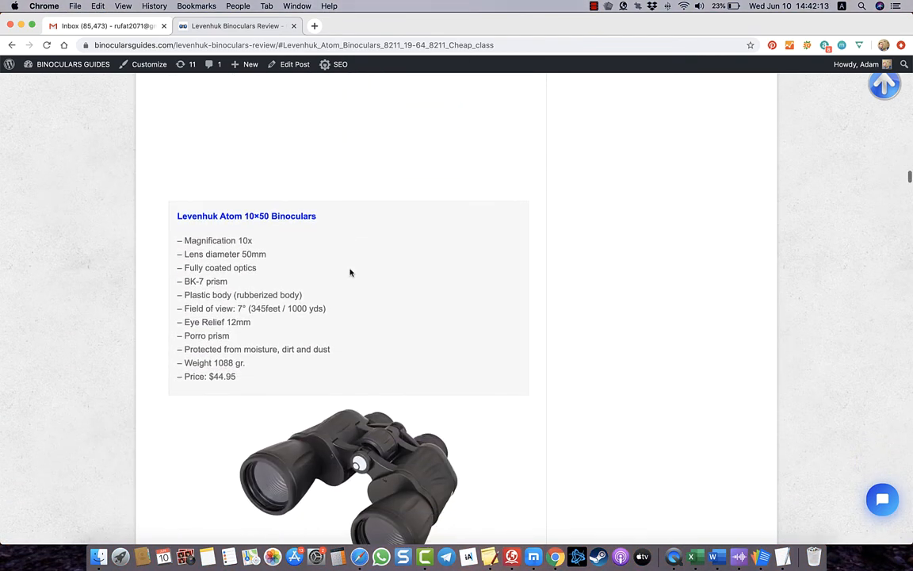
pyautogui.scroll(-3)
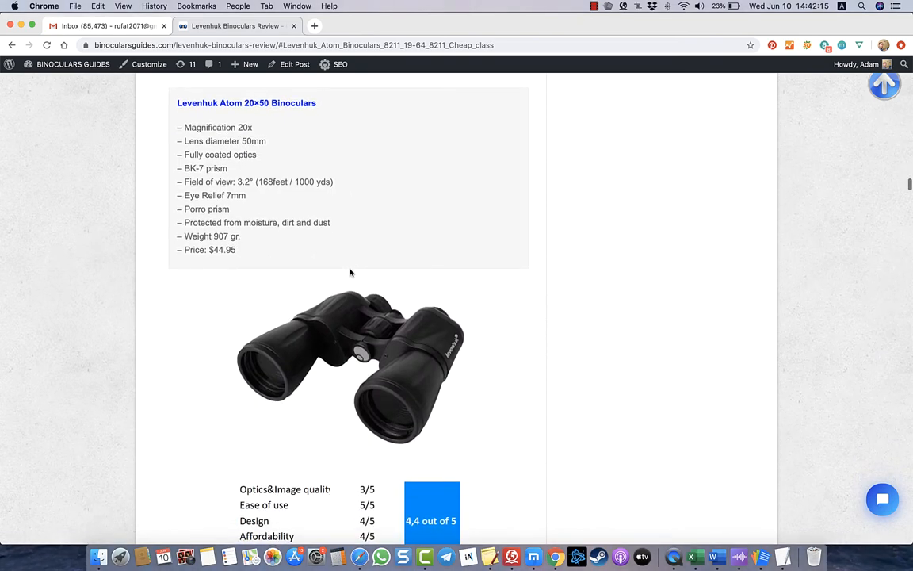
pyautogui.scroll(-3)
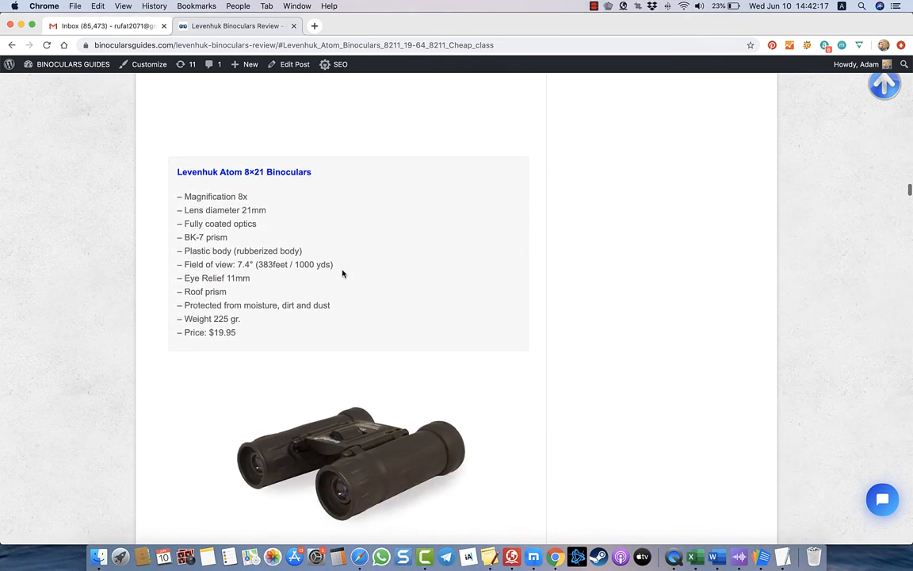
pyautogui.scroll(-3)
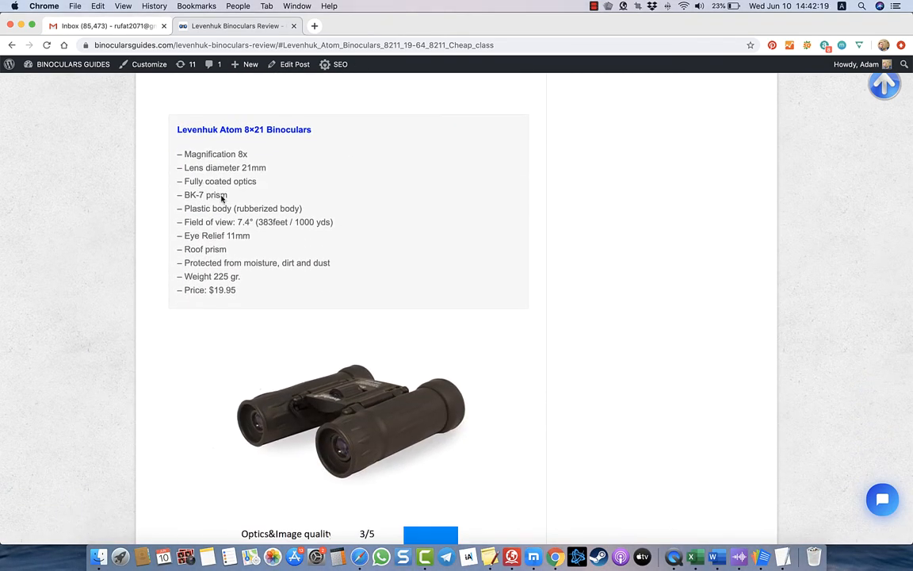
pyautogui.scroll(-3)
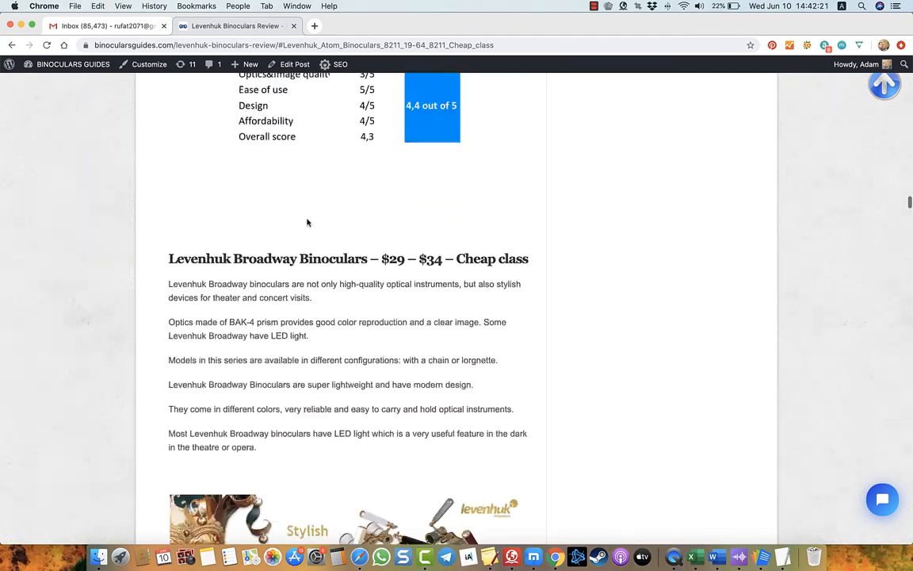
pyautogui.scroll(-3)
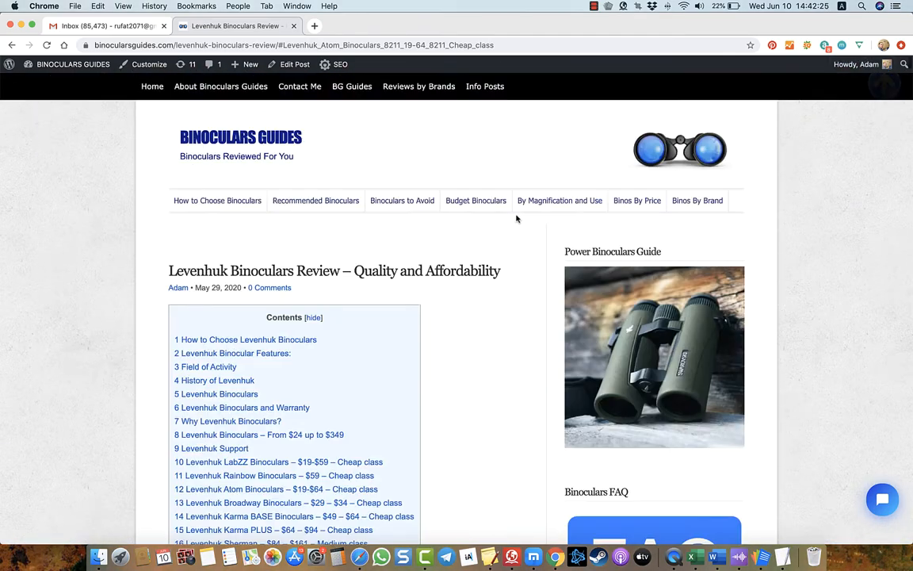
# Step: Jump to the Levenhuk Karma PLUS section and scroll into its 8x25 model specs
pyautogui.scroll(-3)
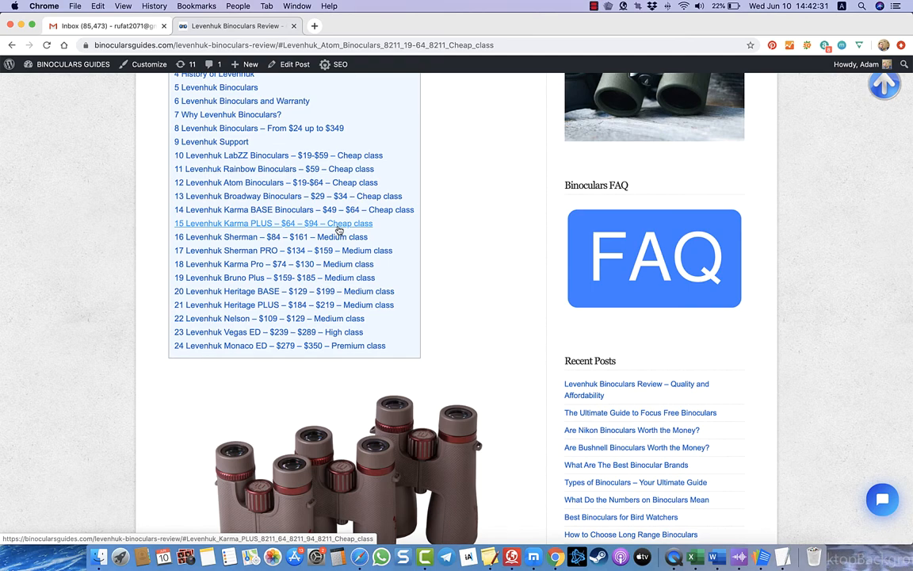
pyautogui.click(272, 222)
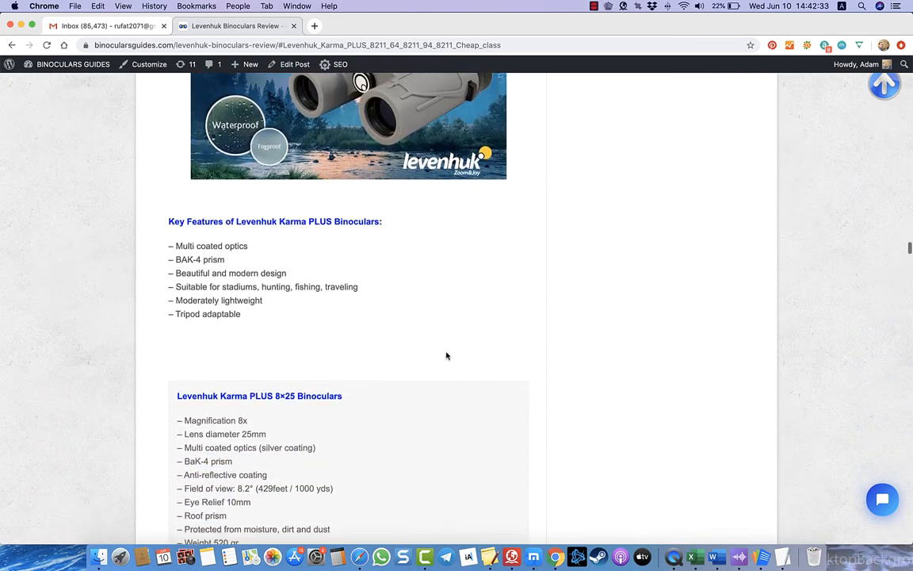
pyautogui.scroll(-3)
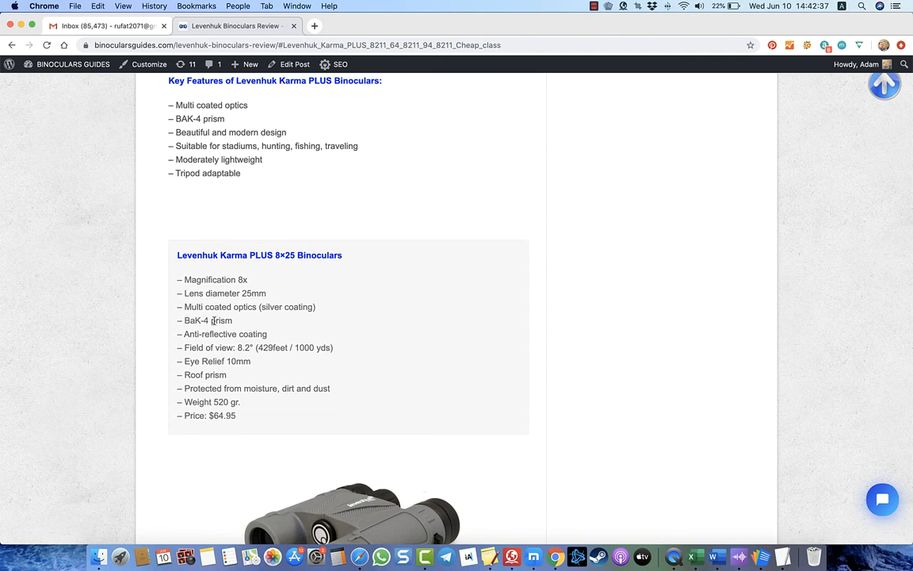
pyautogui.scroll(-3)
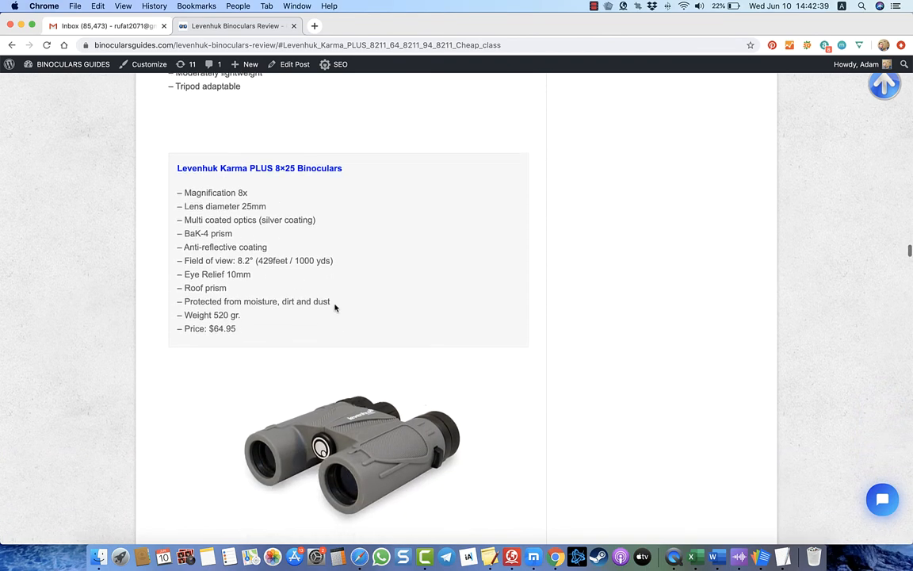
pyautogui.scroll(-3)
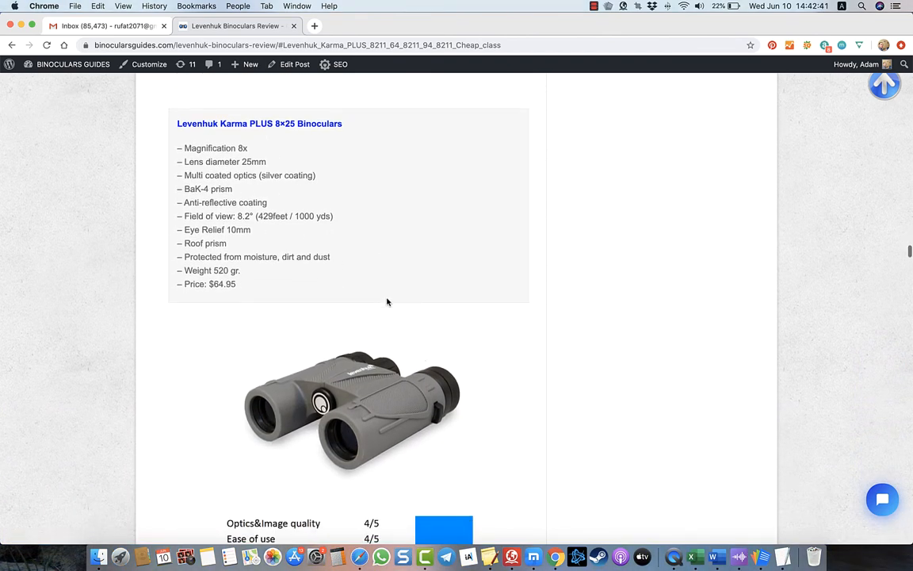
pyautogui.scroll(-3)
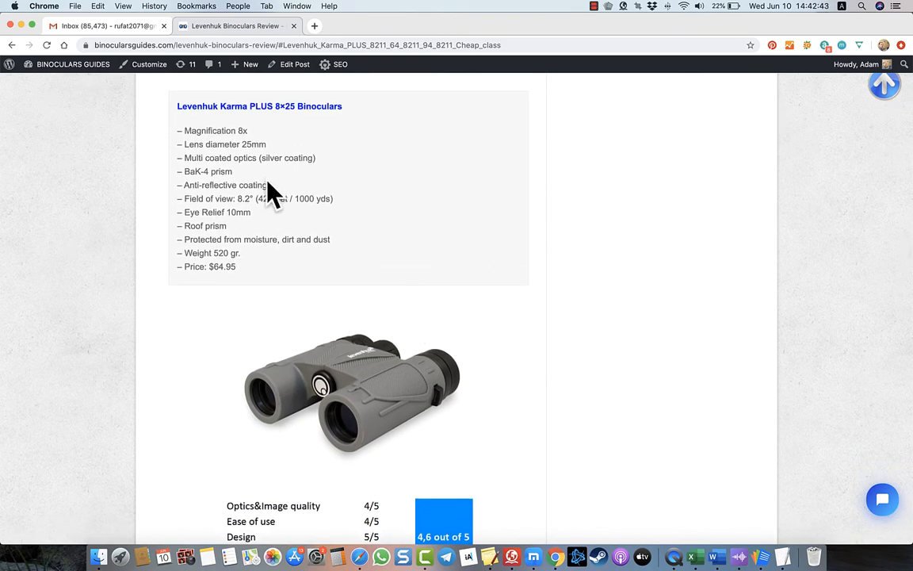
# Step: Scroll through the Karma PLUS 8x32 and 10x32 specs down to the Levenhuk Sherman section
pyautogui.scroll(-3)
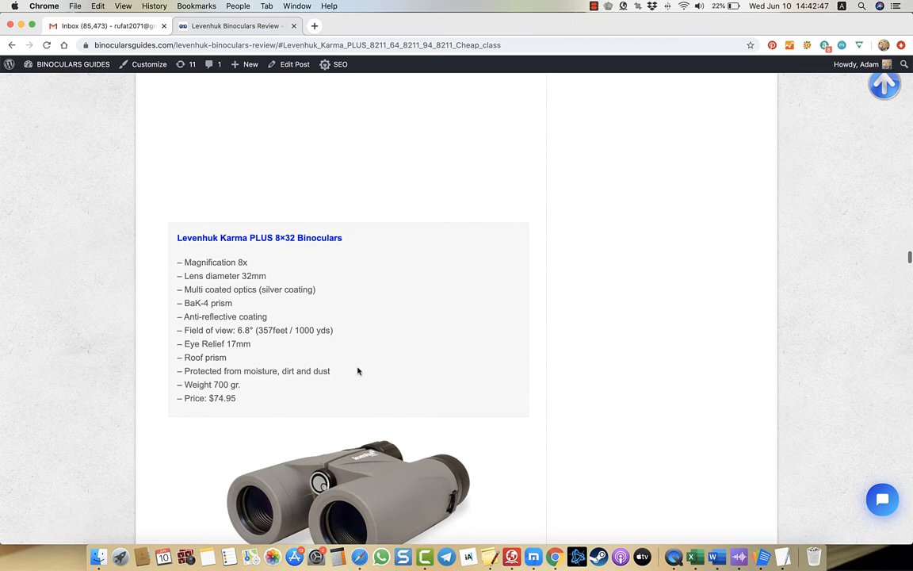
pyautogui.scroll(-3)
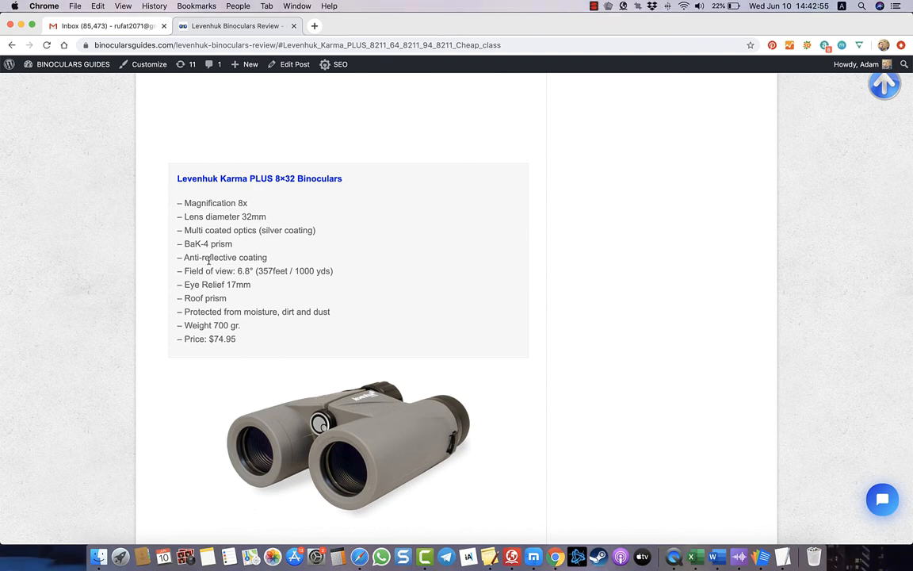
pyautogui.scroll(-3)
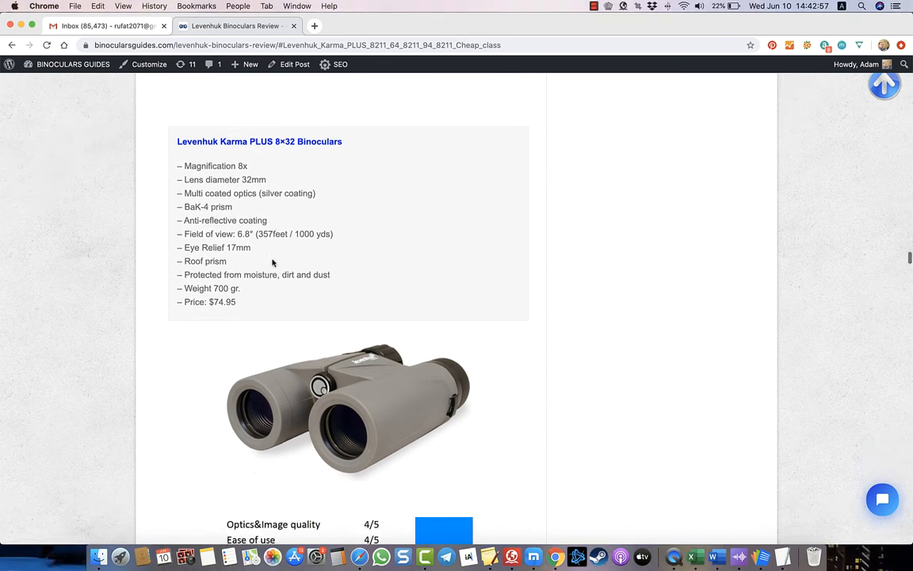
pyautogui.scroll(-3)
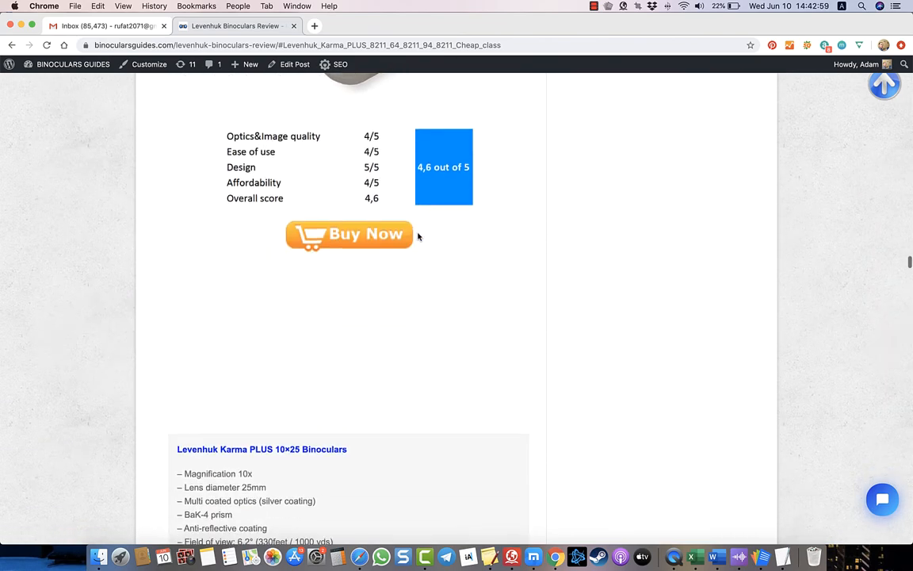
pyautogui.scroll(-3)
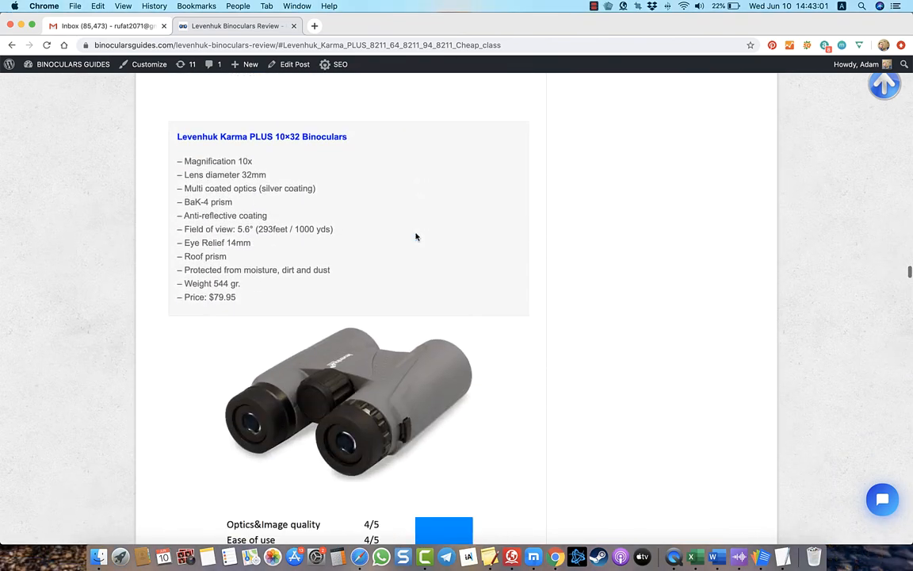
pyautogui.scroll(-3)
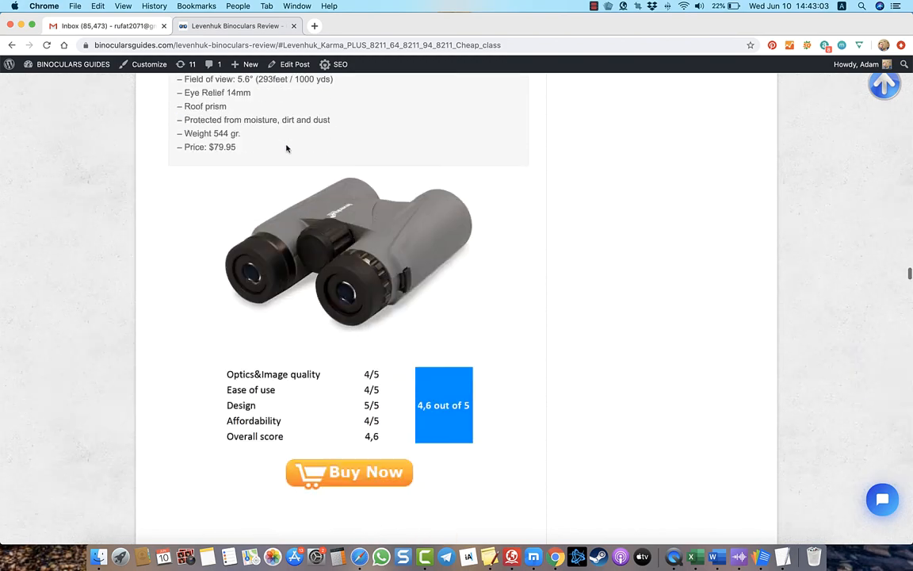
pyautogui.scroll(-3)
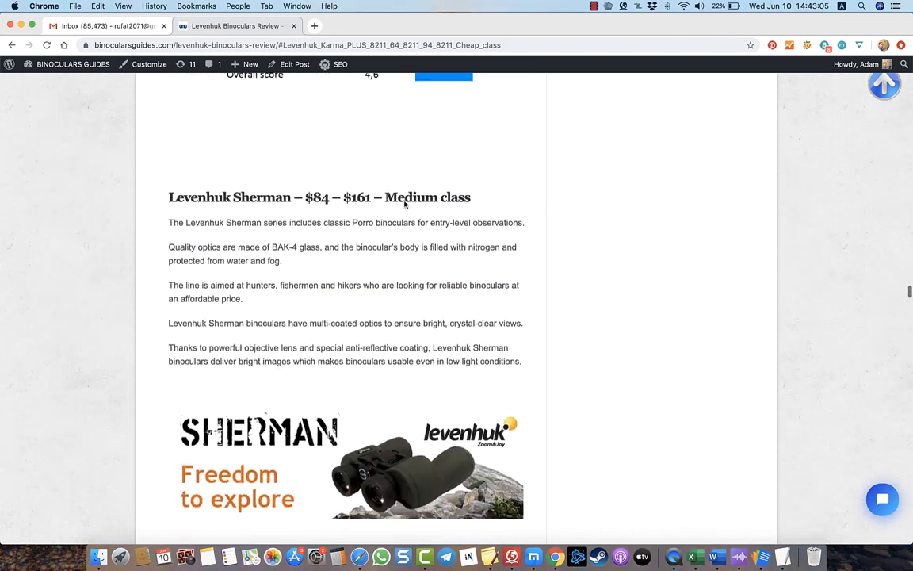
# Step: Scroll to the Sherman key features list and the Sherman 10x50 spec box
pyautogui.scroll(-3)
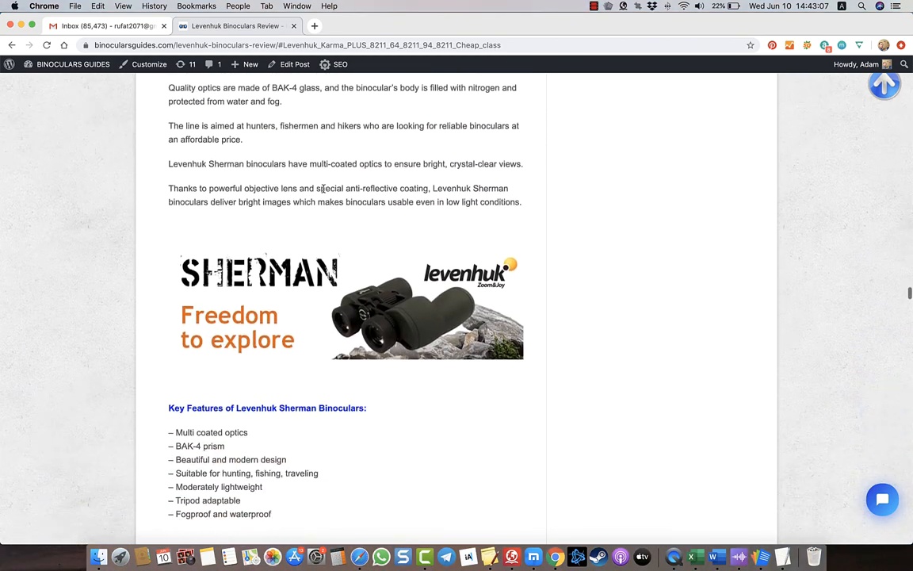
pyautogui.scroll(-3)
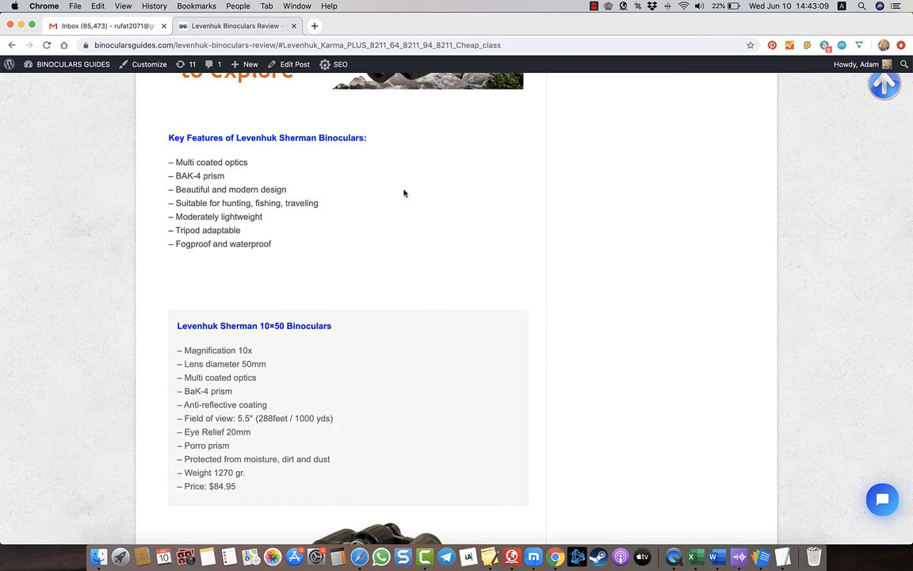
pyautogui.moveTo(450, 186)
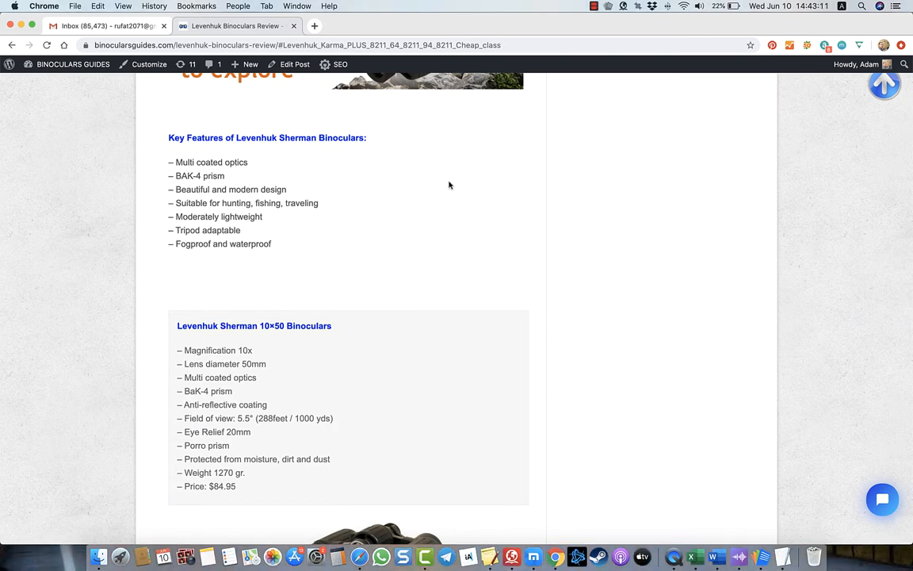
pyautogui.moveTo(454, 187)
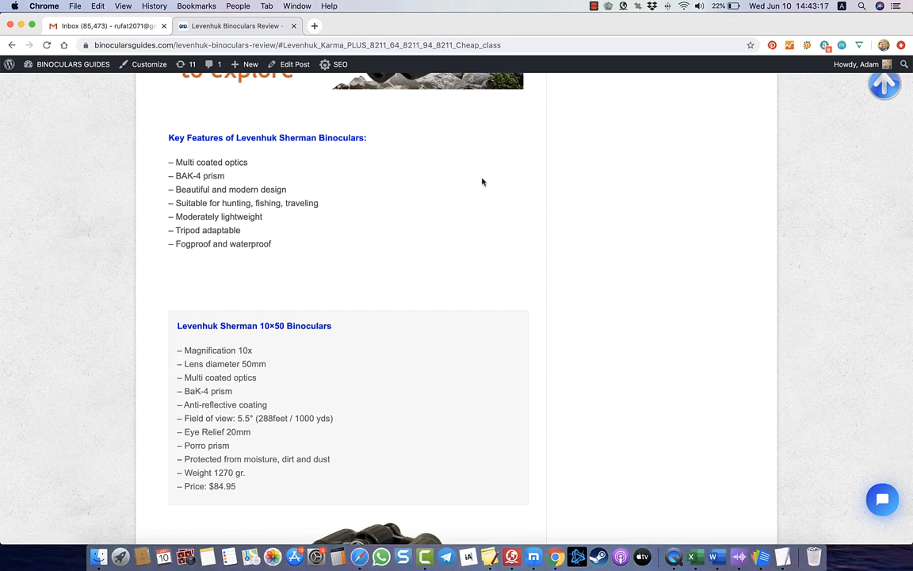
pyautogui.moveTo(479, 182)
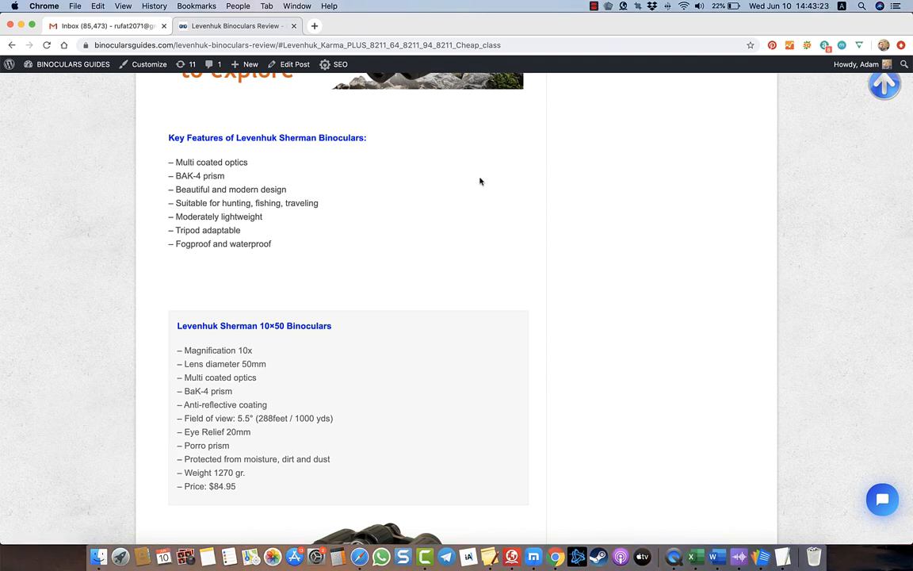
pyautogui.moveTo(566, 180)
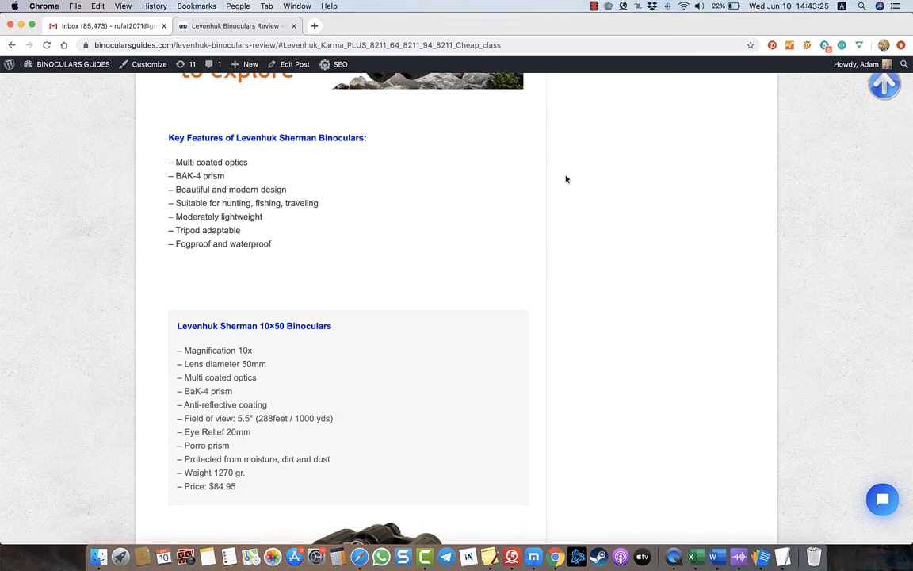